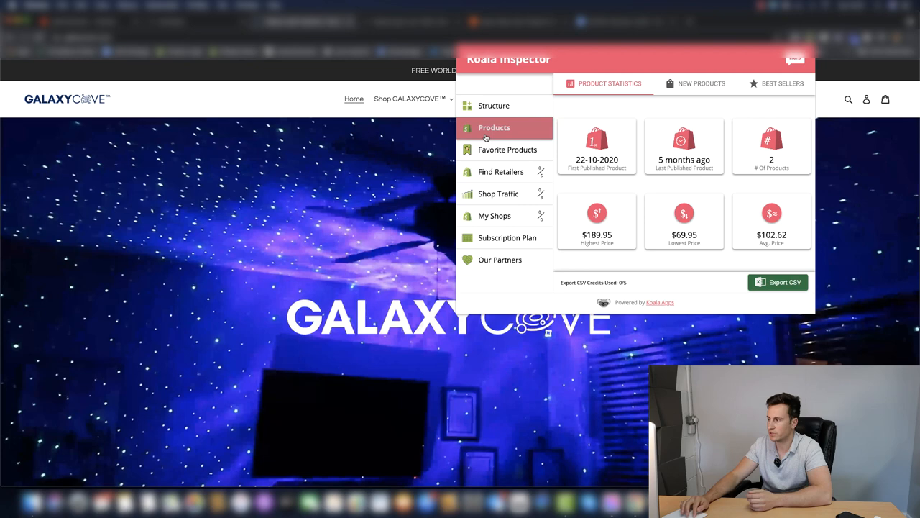
Step: Open the best-selling GALAXYCOVE™ Projector from Koala Inspector, then its matching AliExpress listing
{"action": "left_click", "coordinate": [782, 83]}
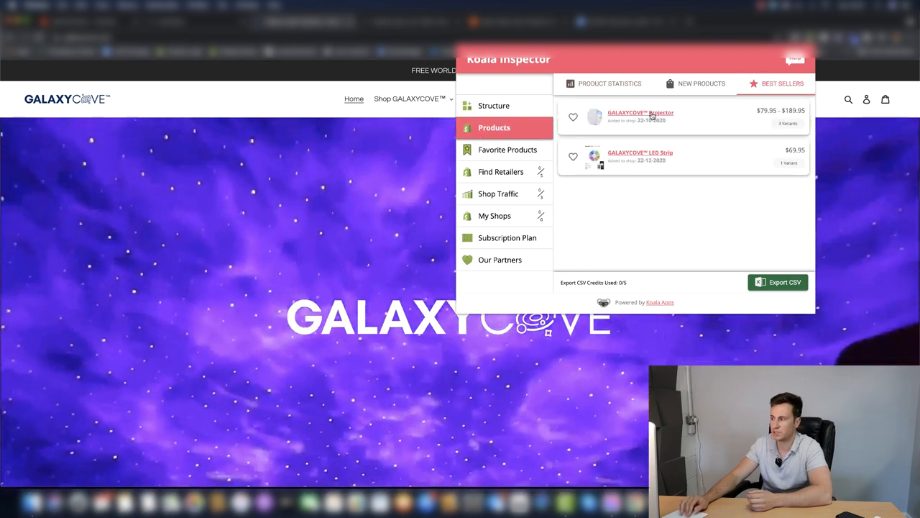
{"action": "left_click", "coordinate": [640, 112]}
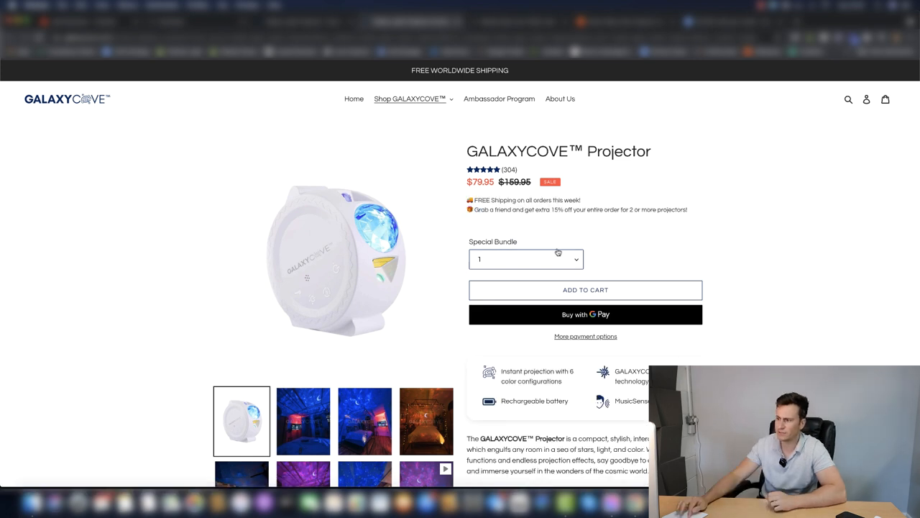
{"action": "mouse_move", "coordinate": [502, 206]}
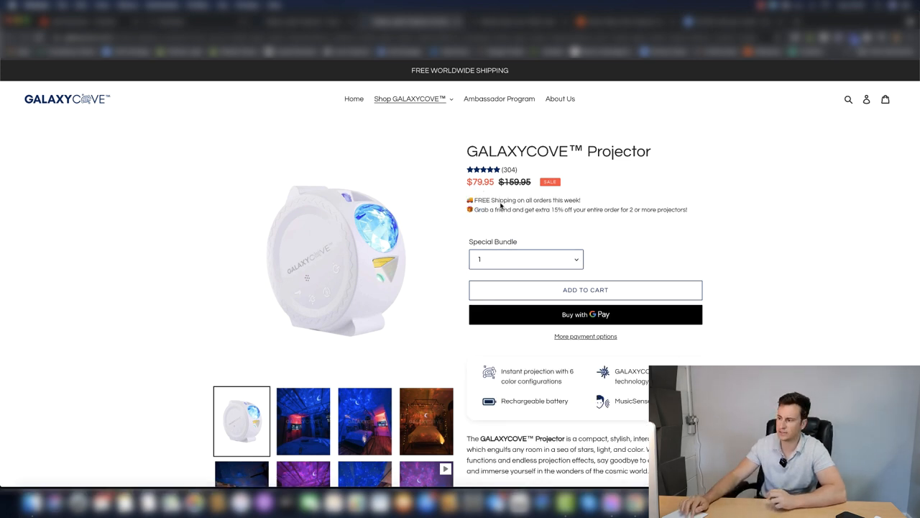
{"action": "left_click", "coordinate": [526, 259]}
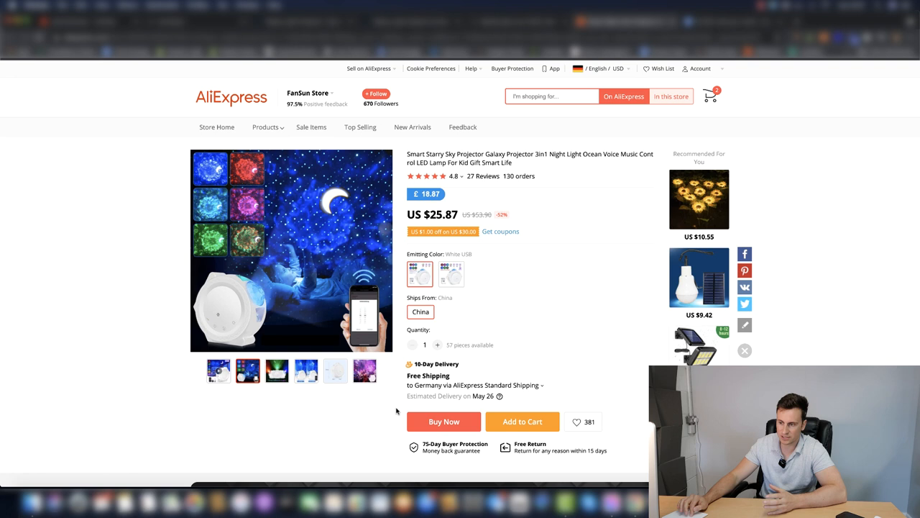
Step: Browse another gallery photo of the US $25.87 Smart Starry Sky Projector
{"action": "left_click", "coordinate": [277, 370]}
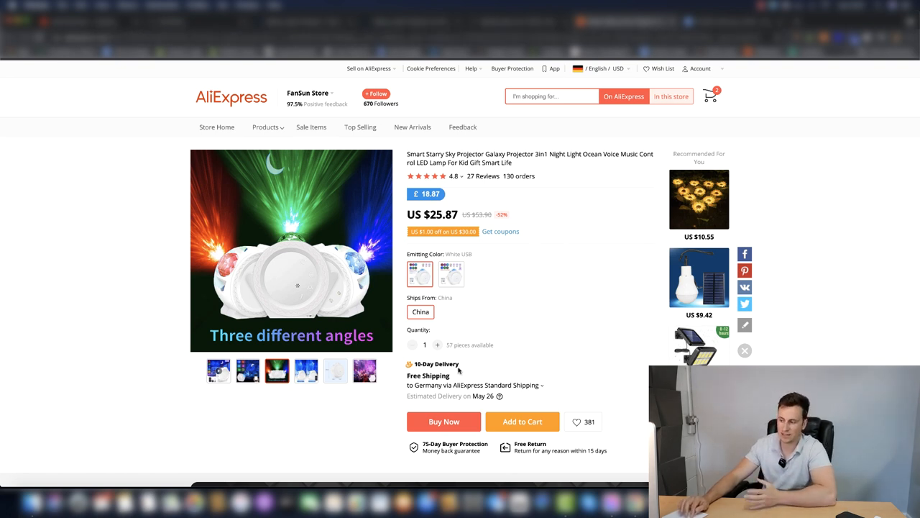
{"action": "mouse_move", "coordinate": [539, 266]}
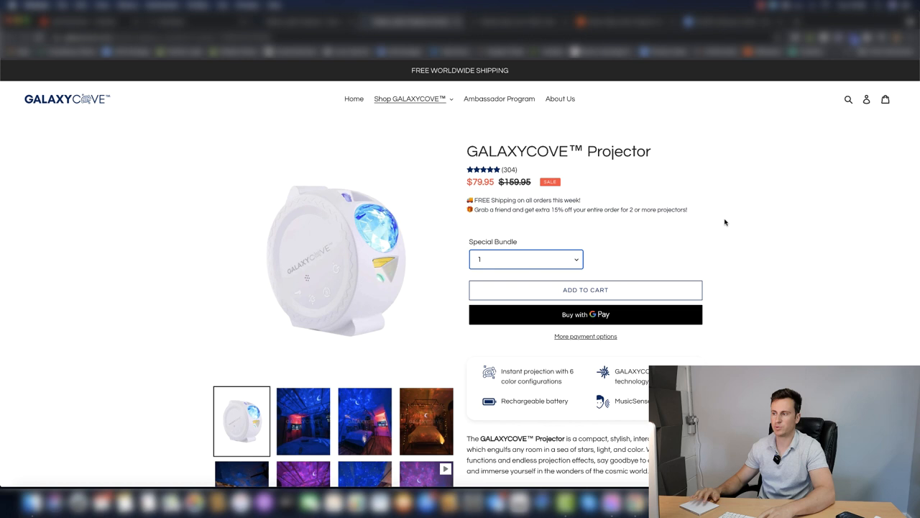
{"action": "mouse_move", "coordinate": [755, 189]}
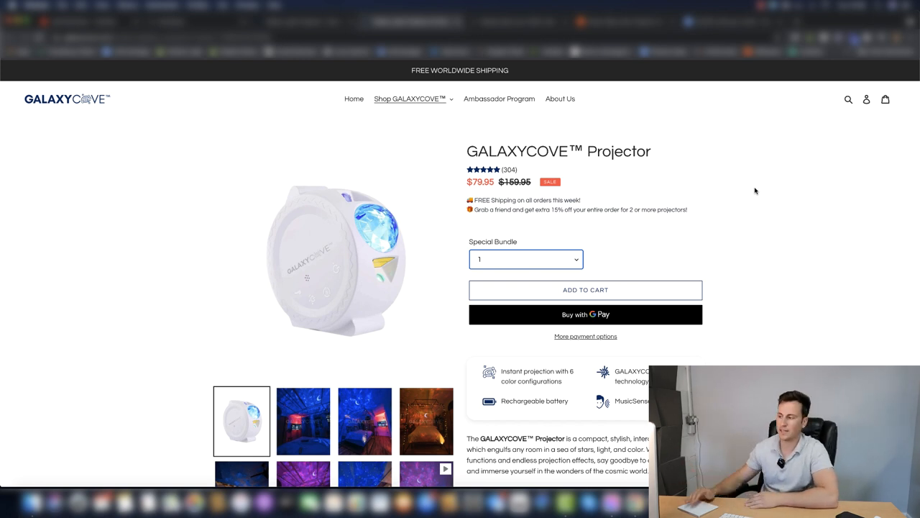
{"action": "scroll", "scroll_direction": "down", "scroll_amount": 3}
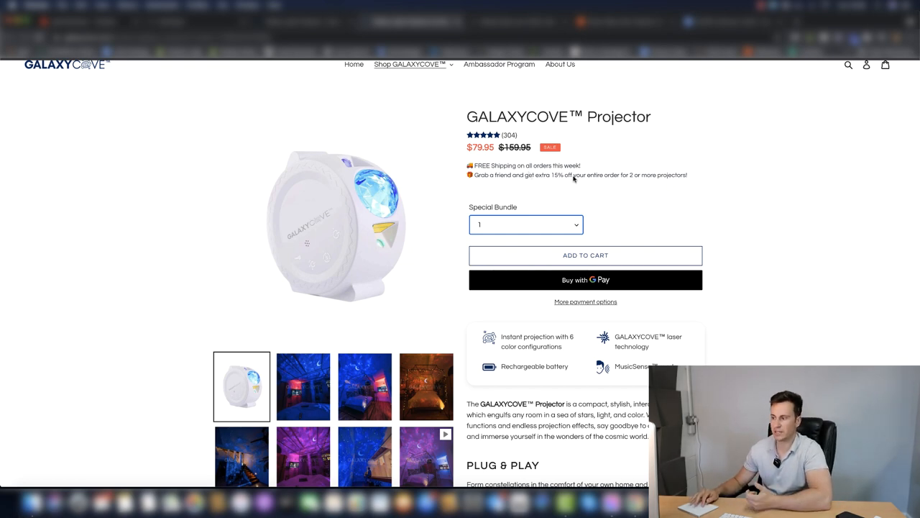
{"action": "scroll", "scroll_direction": "down", "scroll_amount": 3}
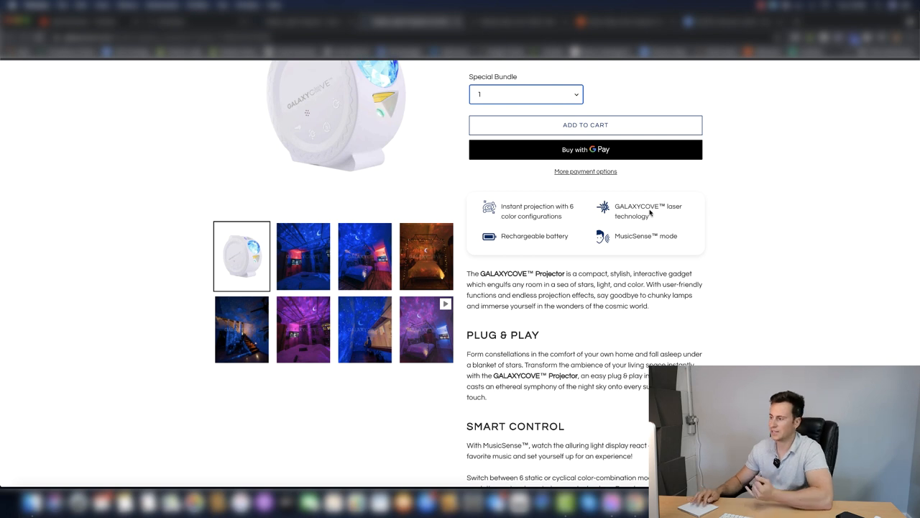
{"action": "mouse_move", "coordinate": [717, 232]}
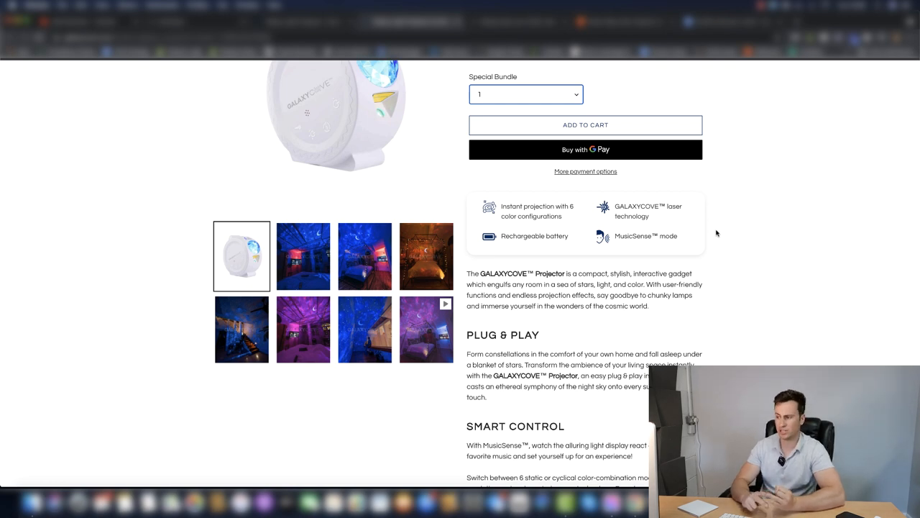
{"action": "scroll", "scroll_direction": "down", "scroll_amount": 3}
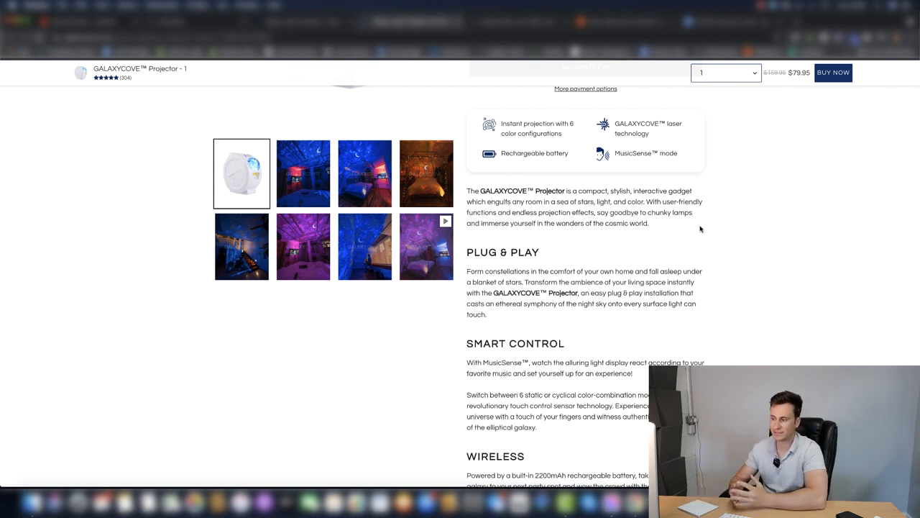
{"action": "mouse_move", "coordinate": [671, 268]}
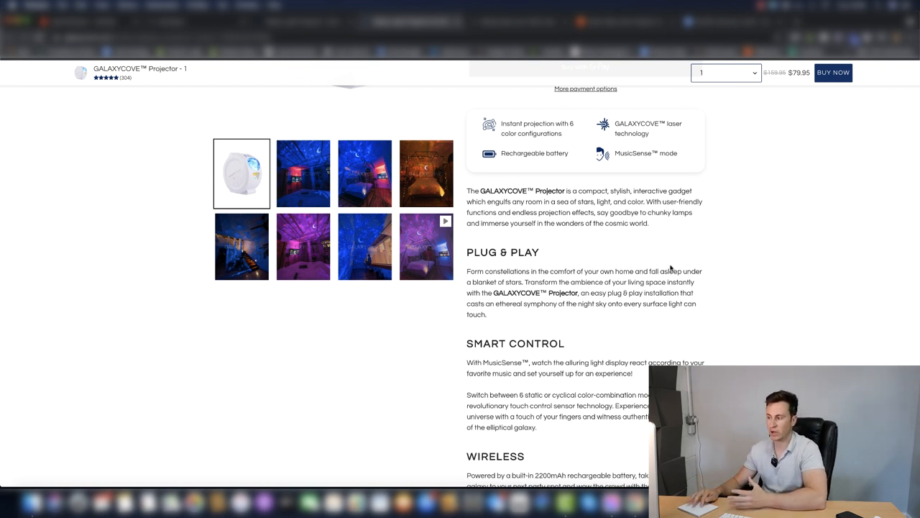
{"action": "mouse_move", "coordinate": [683, 287]}
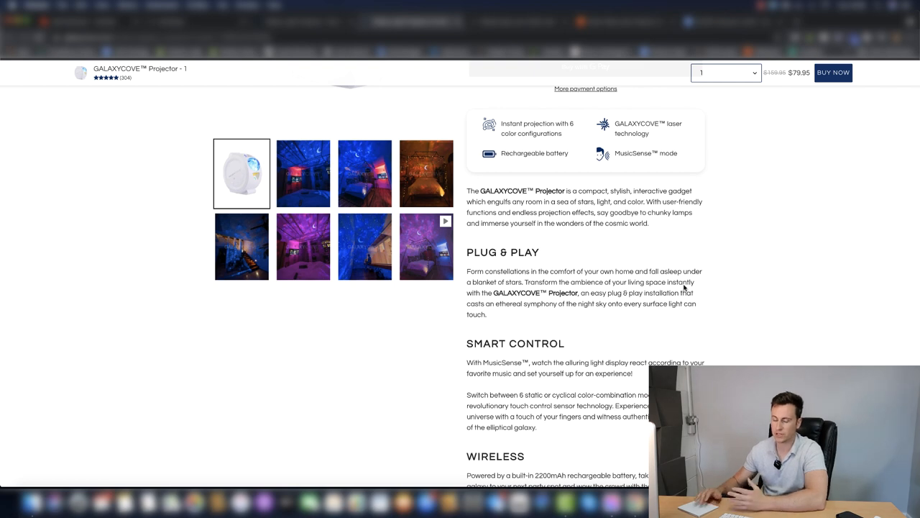
{"action": "mouse_move", "coordinate": [483, 347]}
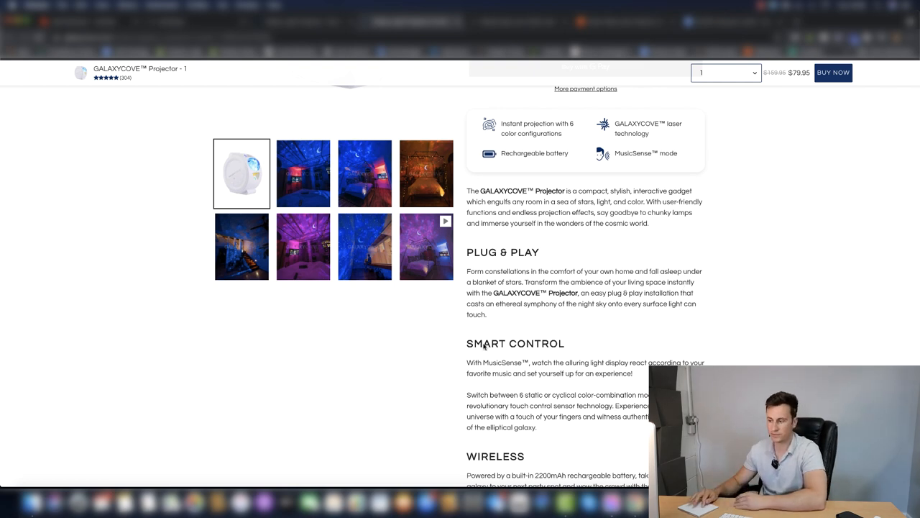
{"action": "scroll", "scroll_direction": "down", "scroll_amount": 3}
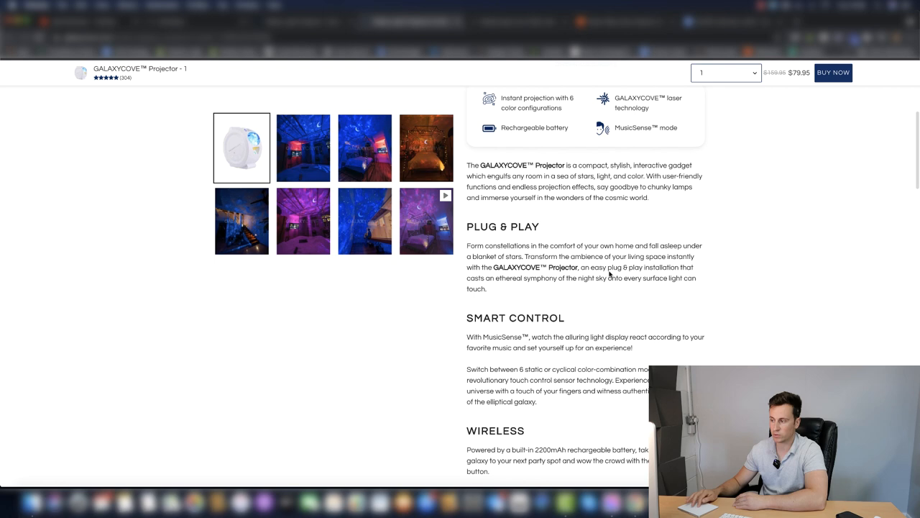
{"action": "scroll", "scroll_direction": "down", "scroll_amount": 3}
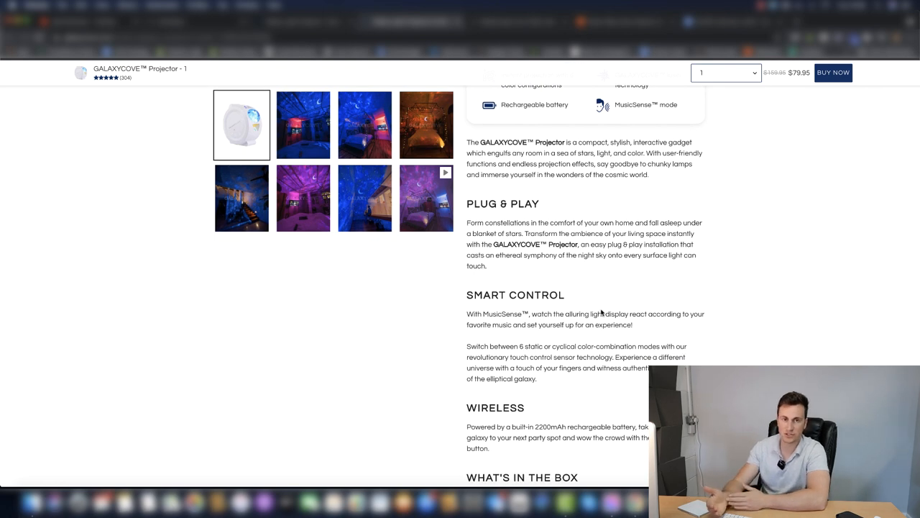
{"action": "scroll", "scroll_direction": "down", "scroll_amount": 3}
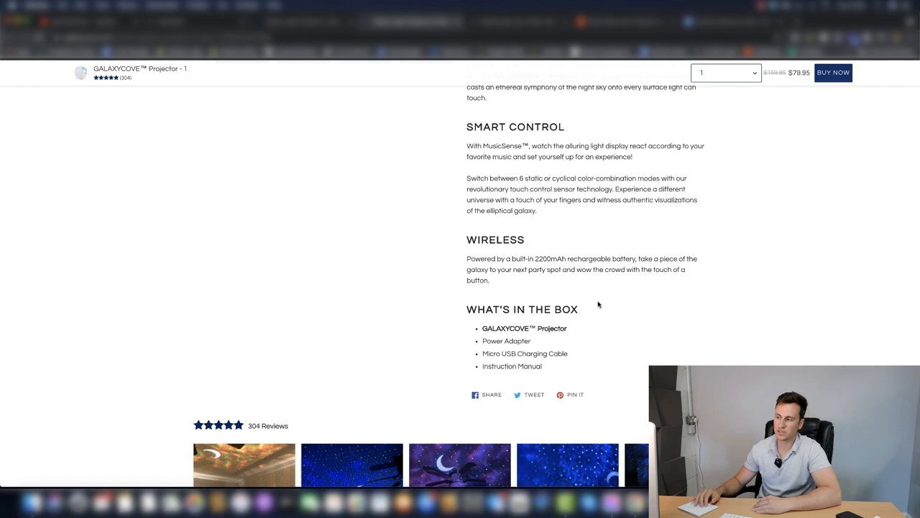
{"action": "scroll", "scroll_direction": "up", "scroll_amount": 3}
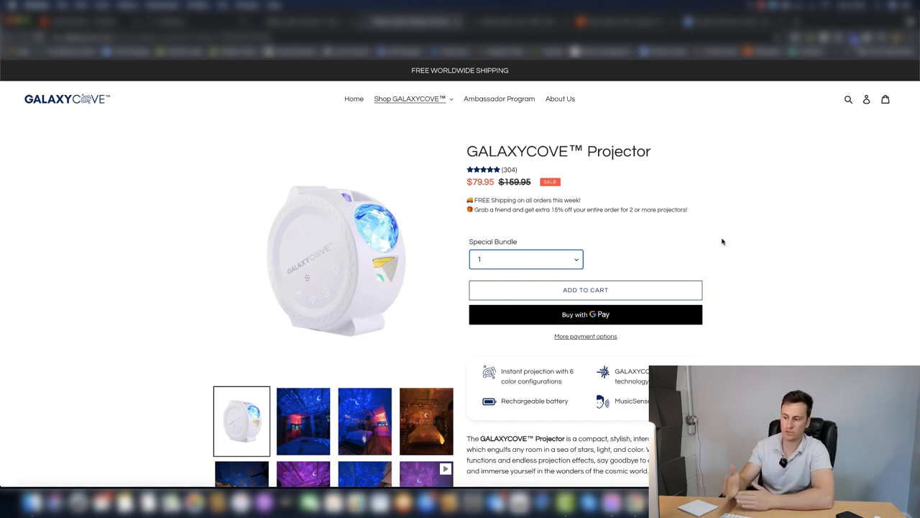
{"action": "scroll", "scroll_direction": "down", "scroll_amount": 3}
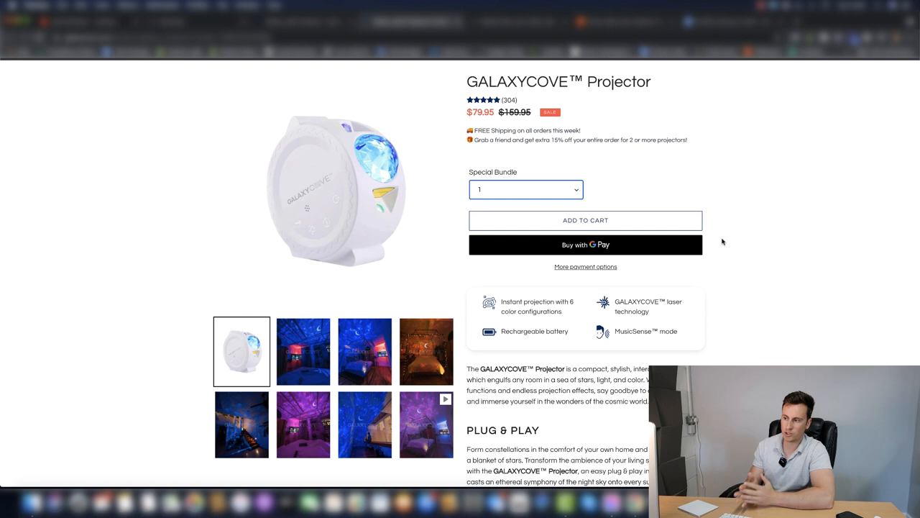
{"action": "mouse_move", "coordinate": [288, 209]}
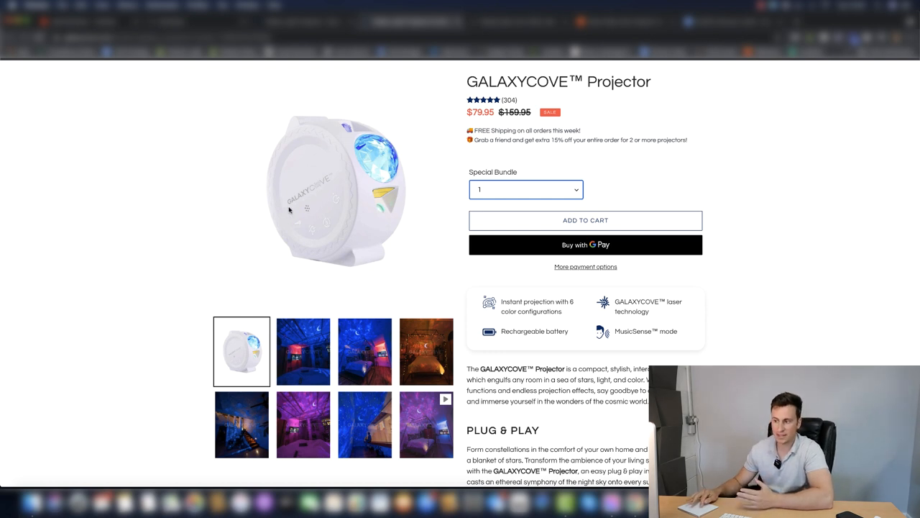
{"action": "mouse_move", "coordinate": [494, 156]}
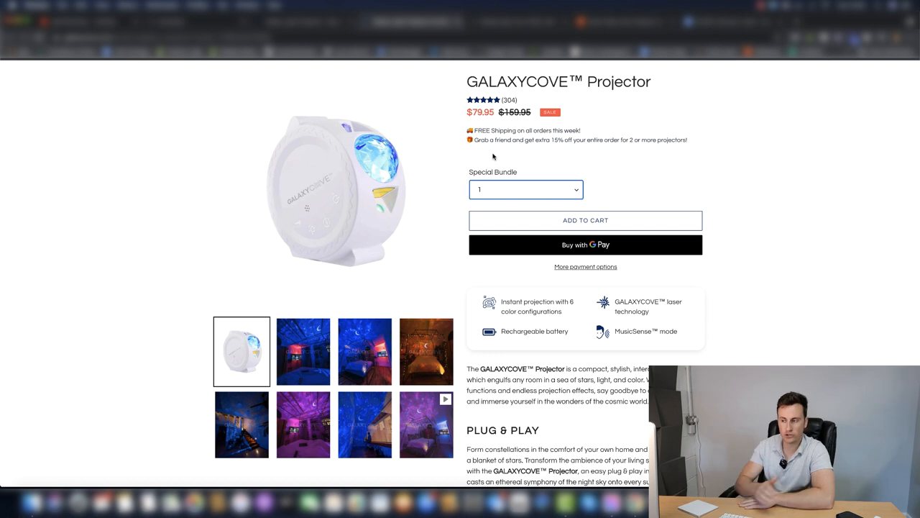
{"action": "mouse_move", "coordinate": [293, 209]}
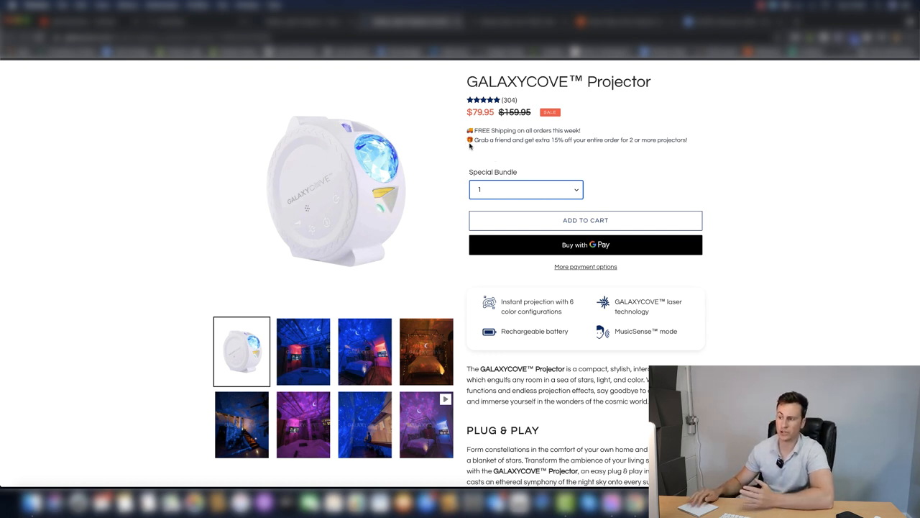
{"action": "mouse_move", "coordinate": [467, 163]}
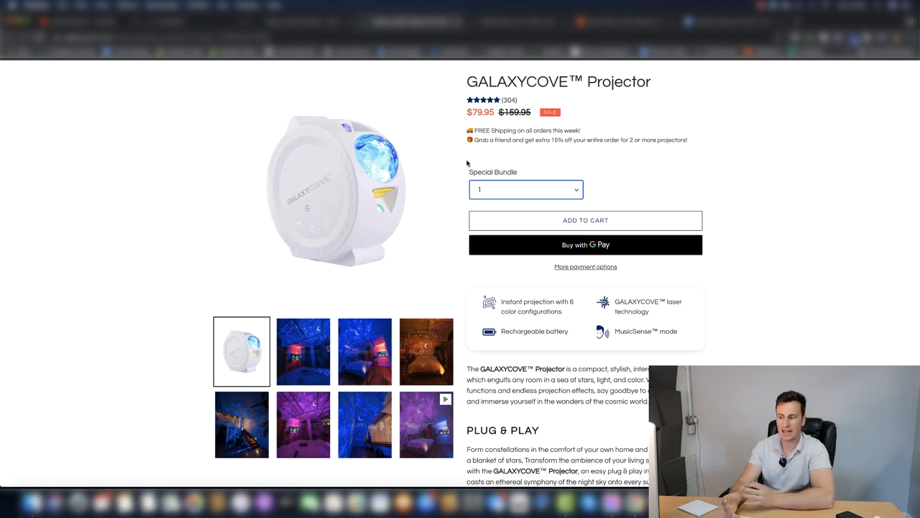
{"action": "mouse_move", "coordinate": [279, 210]}
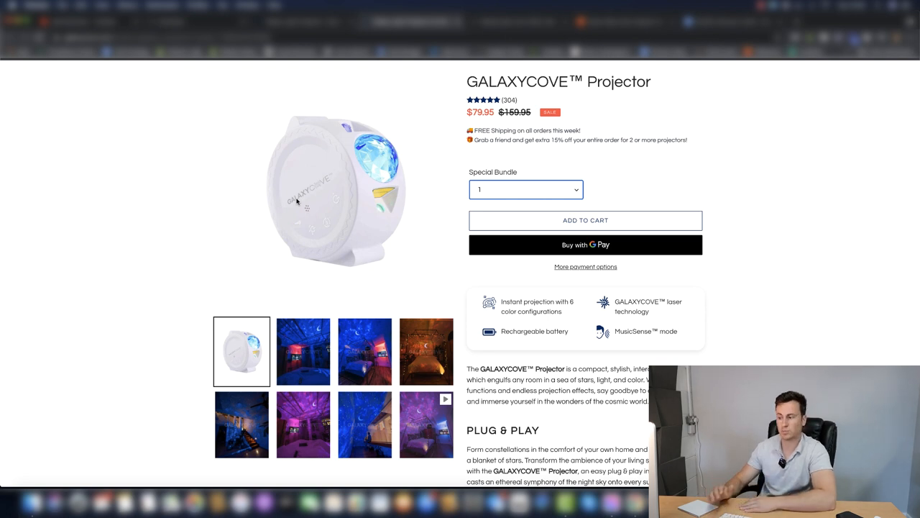
{"action": "left_click", "coordinate": [365, 351]}
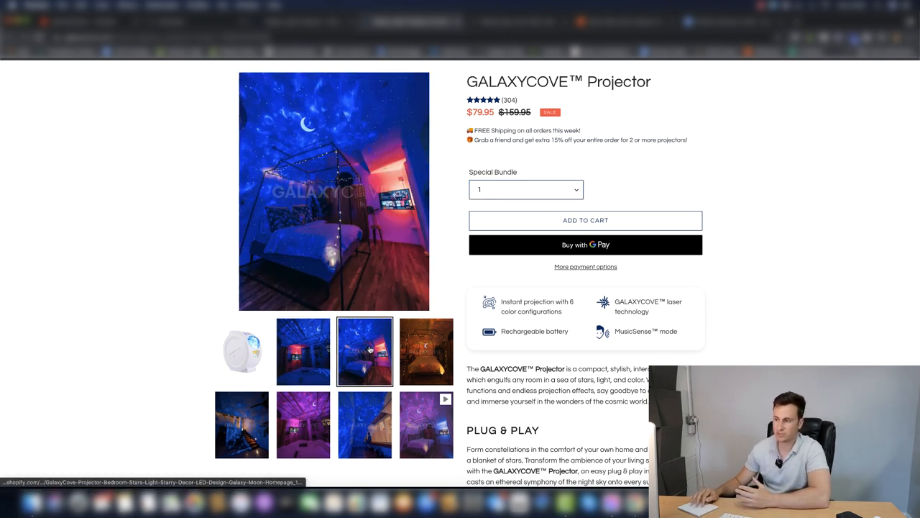
{"action": "left_click", "coordinate": [425, 351]}
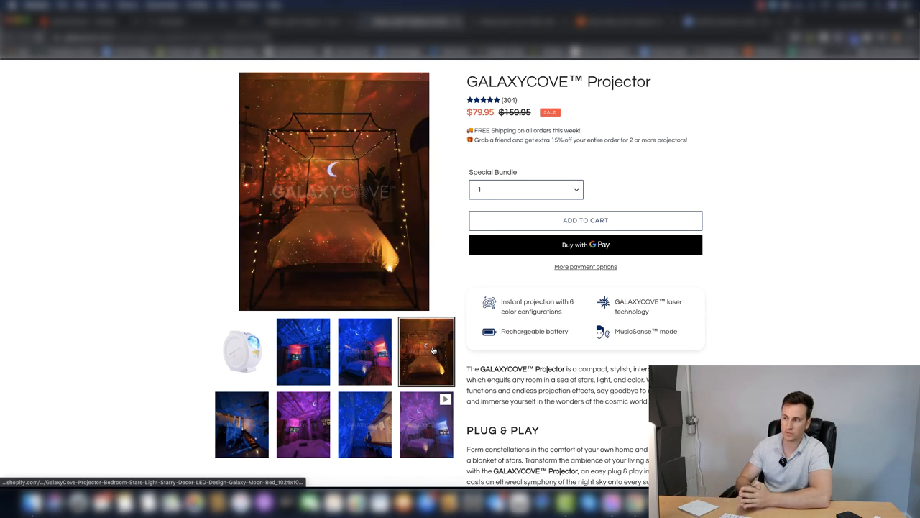
{"action": "left_click", "coordinate": [365, 424]}
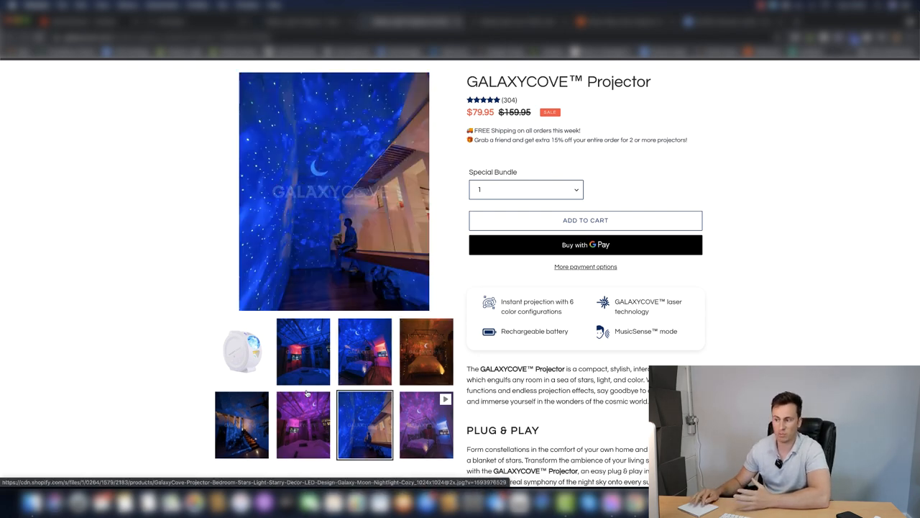
{"action": "left_click", "coordinate": [364, 351]}
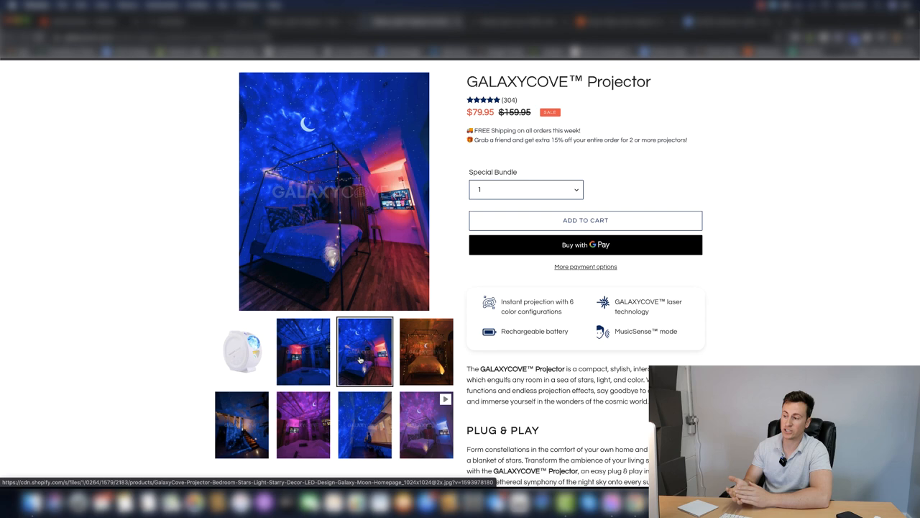
{"action": "mouse_move", "coordinate": [460, 288]}
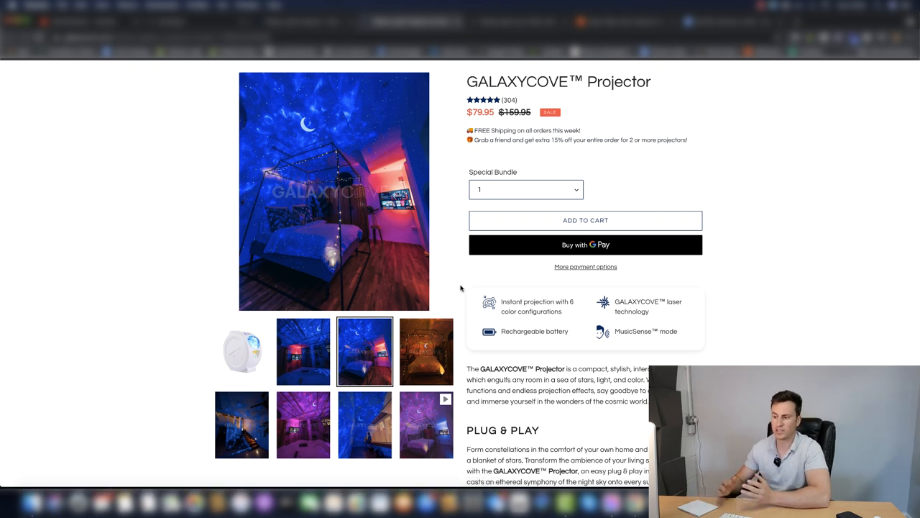
{"action": "scroll", "scroll_direction": "down", "scroll_amount": 3}
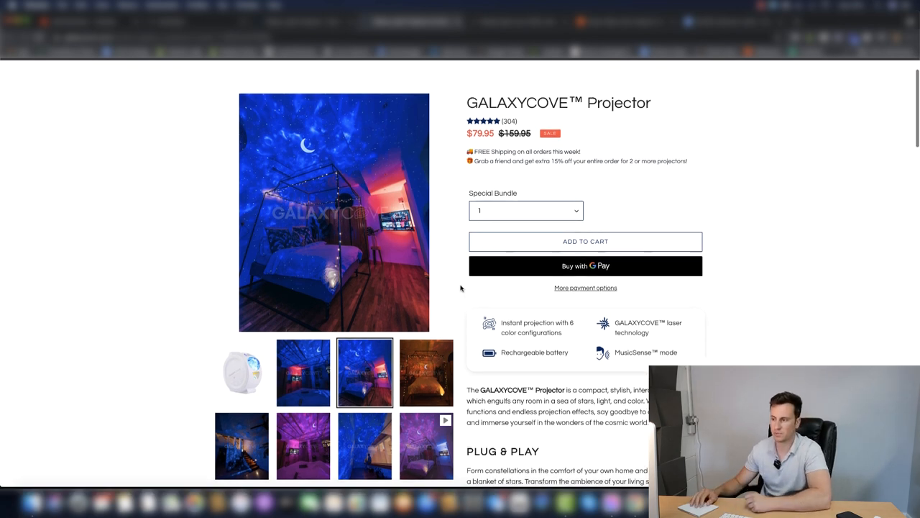
{"action": "scroll", "scroll_direction": "up", "scroll_amount": 3}
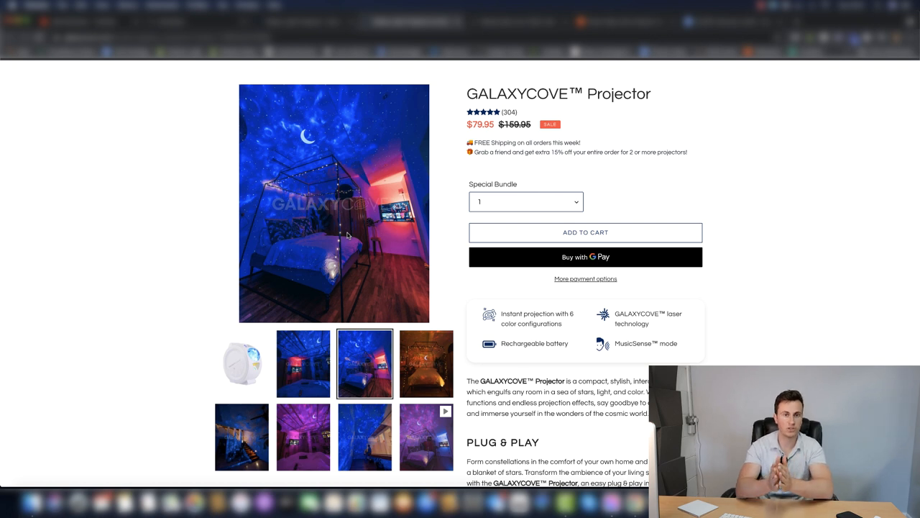
{"action": "mouse_move", "coordinate": [393, 280]}
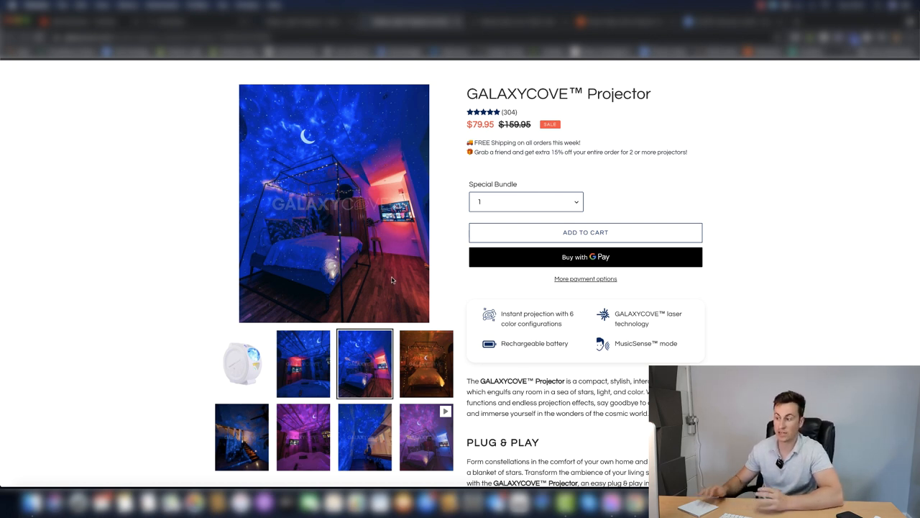
{"action": "mouse_move", "coordinate": [402, 288]}
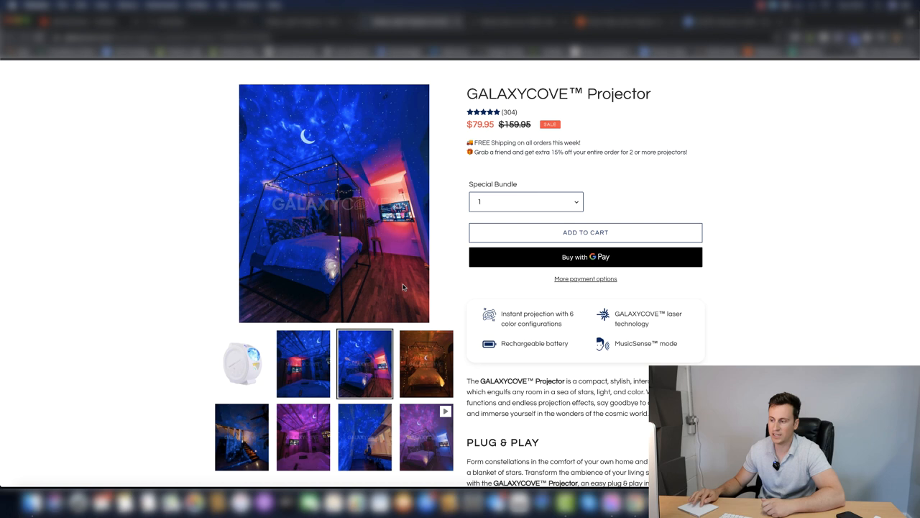
{"action": "mouse_move", "coordinate": [321, 229]}
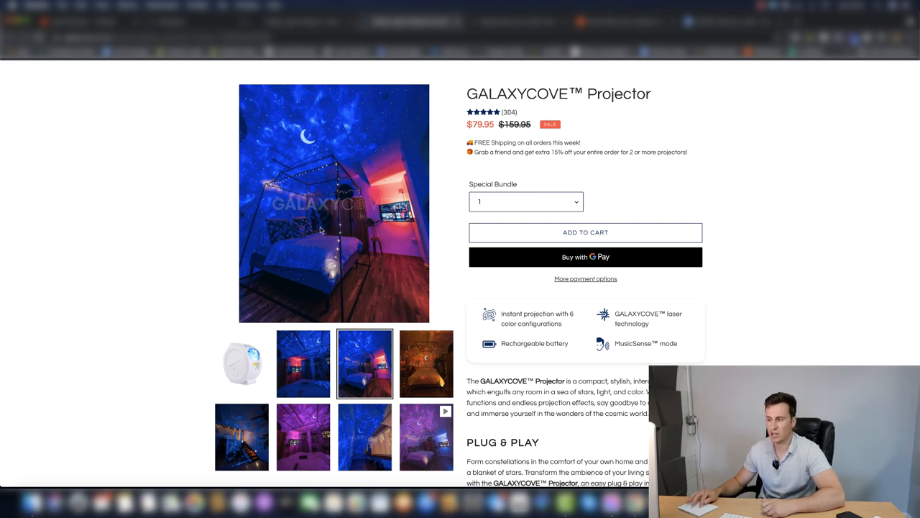
{"action": "mouse_move", "coordinate": [419, 274]}
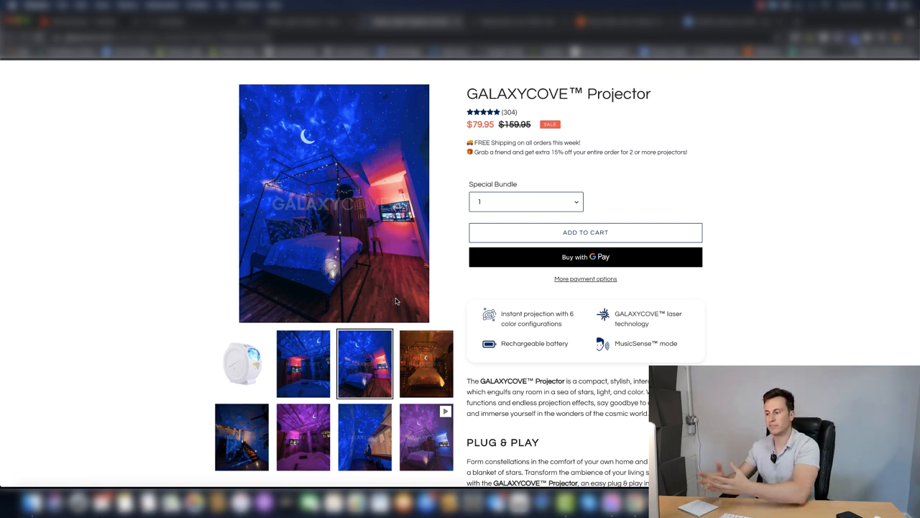
{"action": "mouse_move", "coordinate": [466, 241]}
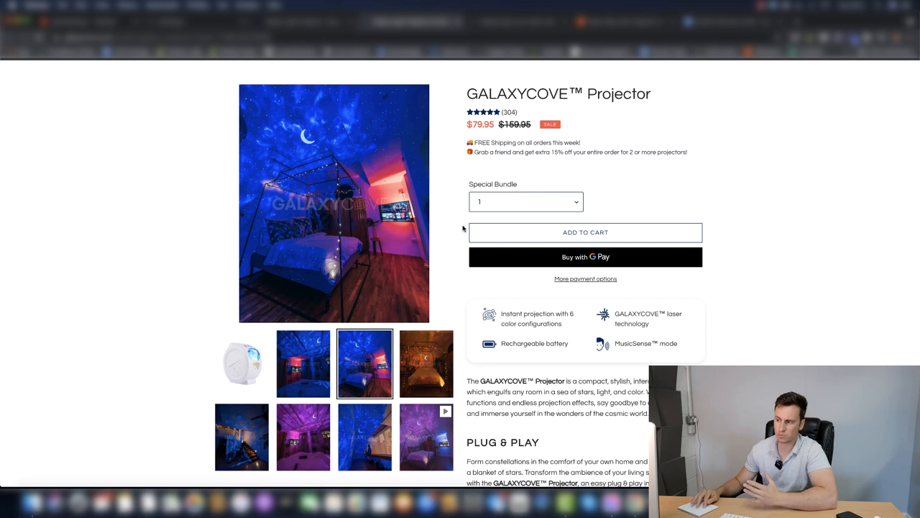
Step: Scroll the projector page past its description and 304 reviews to the LED Strip product and footer
{"action": "scroll", "scroll_direction": "down", "scroll_amount": 3}
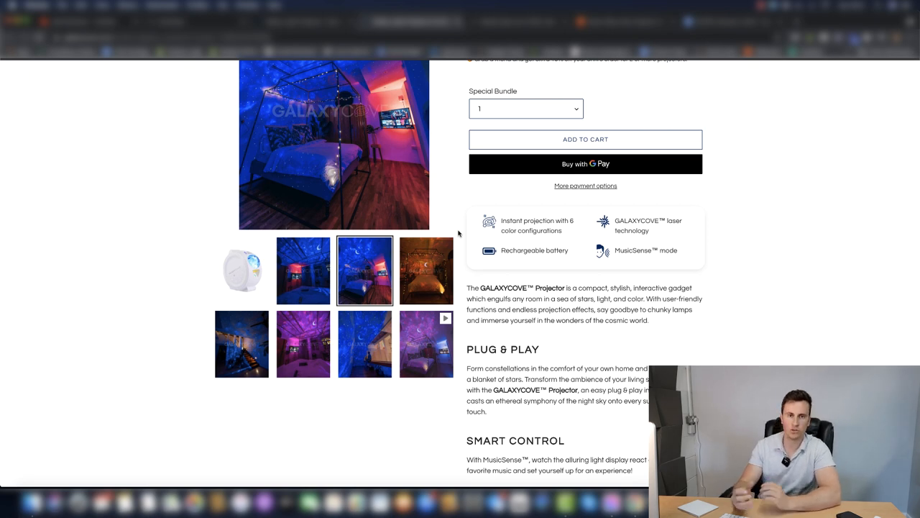
{"action": "scroll", "scroll_direction": "down", "scroll_amount": 3}
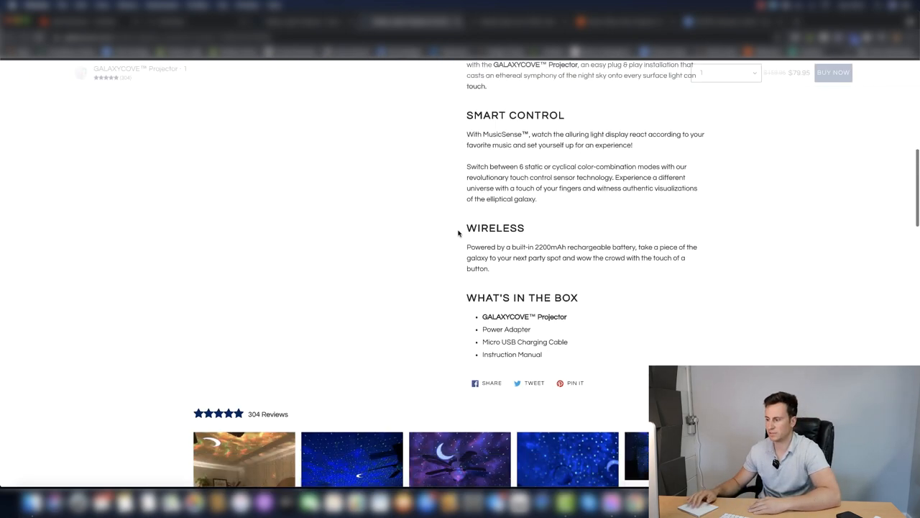
{"action": "scroll", "scroll_direction": "down", "scroll_amount": 3}
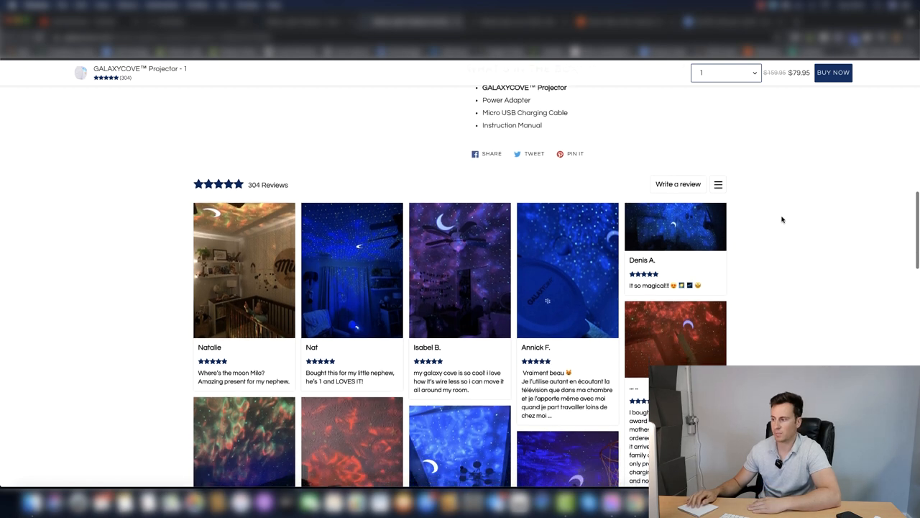
{"action": "mouse_move", "coordinate": [142, 209]}
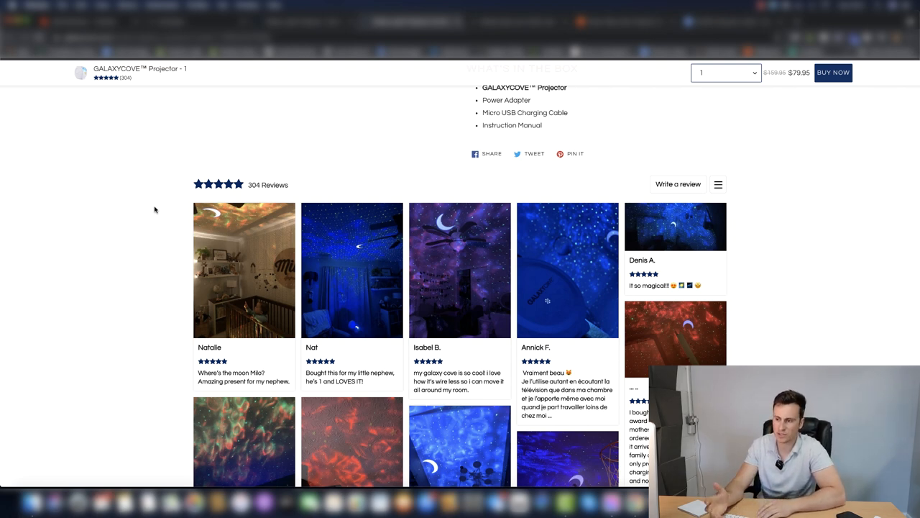
{"action": "scroll", "scroll_direction": "up", "scroll_amount": 3}
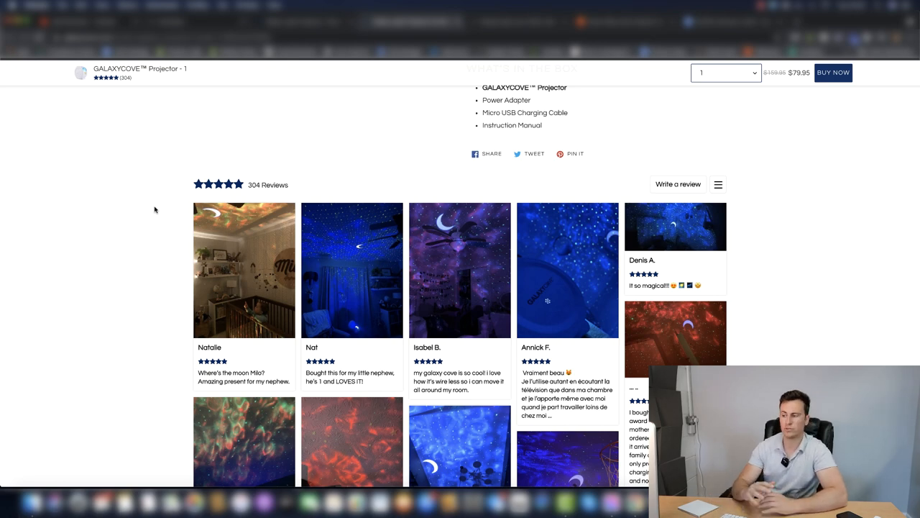
{"action": "scroll", "scroll_direction": "down", "scroll_amount": 3}
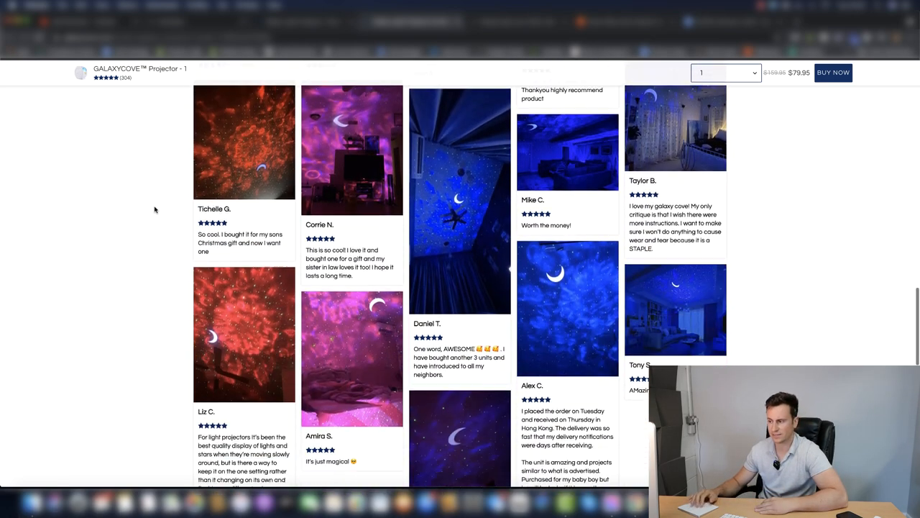
{"action": "scroll", "scroll_direction": "down", "scroll_amount": 3}
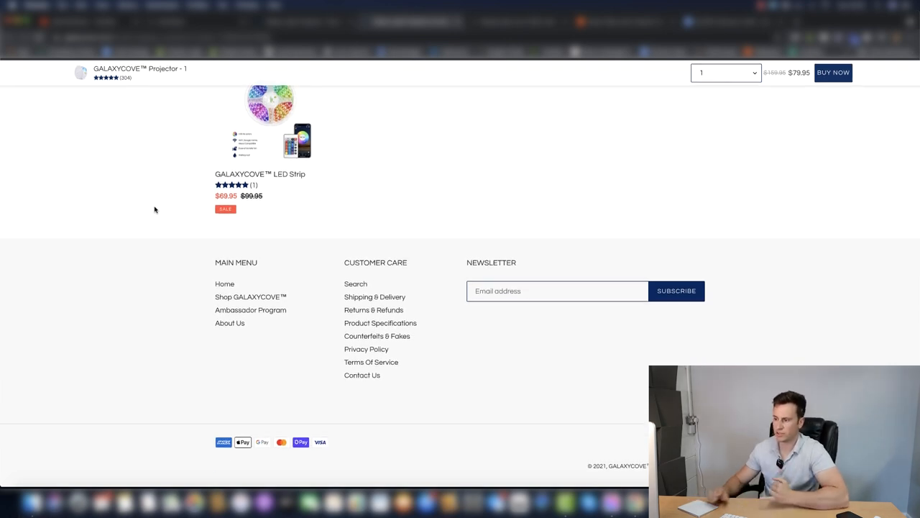
Step: Open the Shipping & Delivery page and scroll through delivery times to Partner Carriers
{"action": "left_click", "coordinate": [374, 296]}
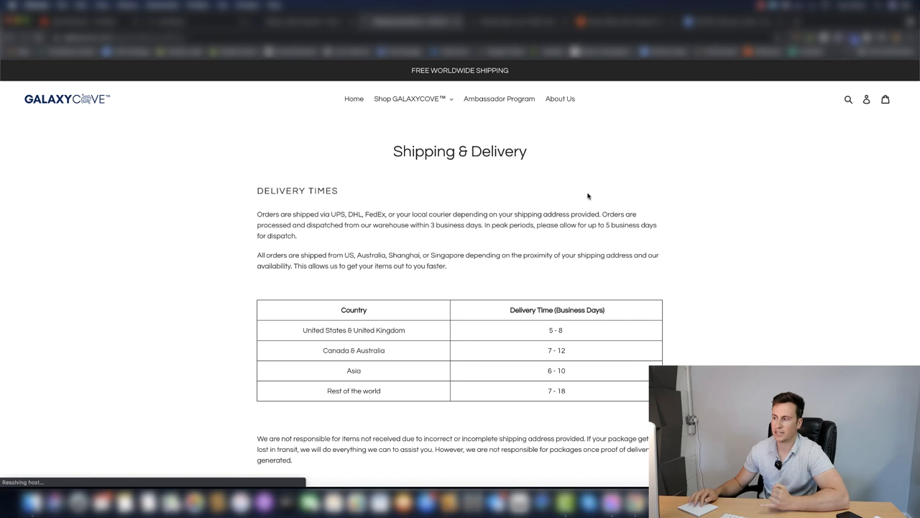
{"action": "scroll", "scroll_direction": "down", "scroll_amount": 3}
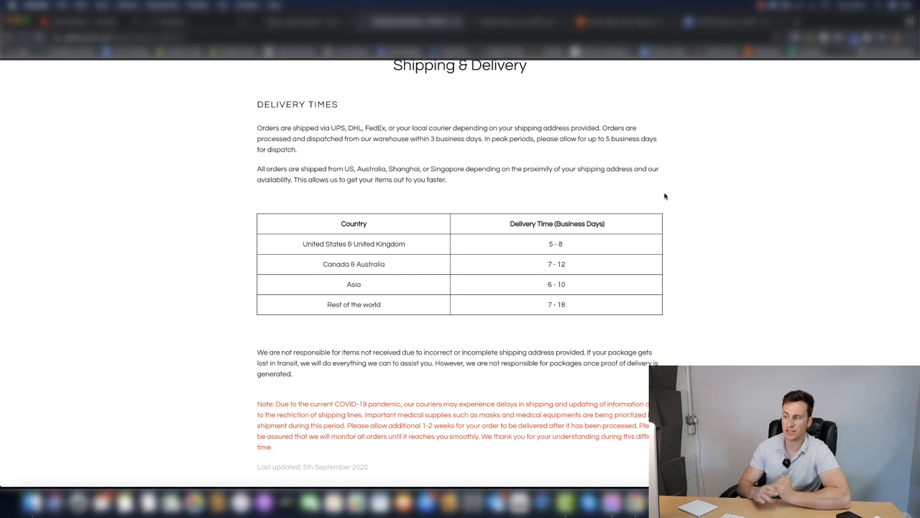
{"action": "scroll", "scroll_direction": "down", "scroll_amount": 3}
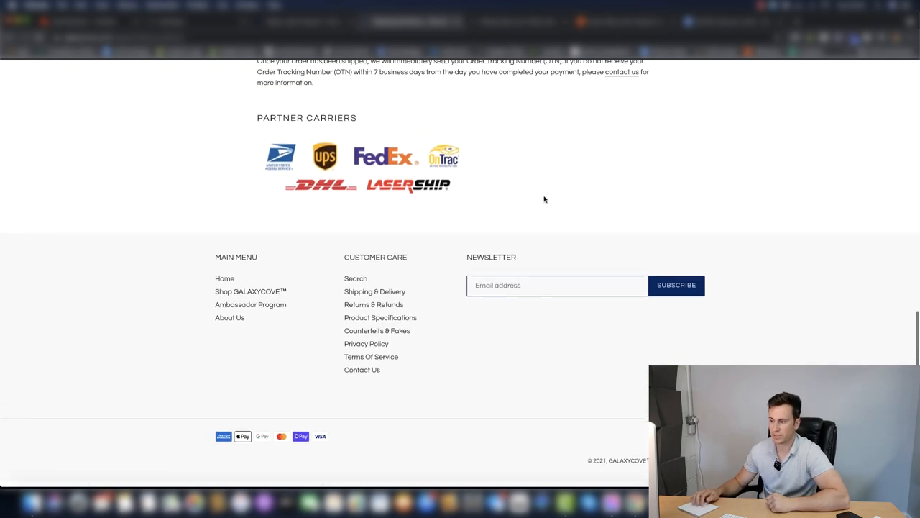
{"action": "scroll", "scroll_direction": "up", "scroll_amount": 3}
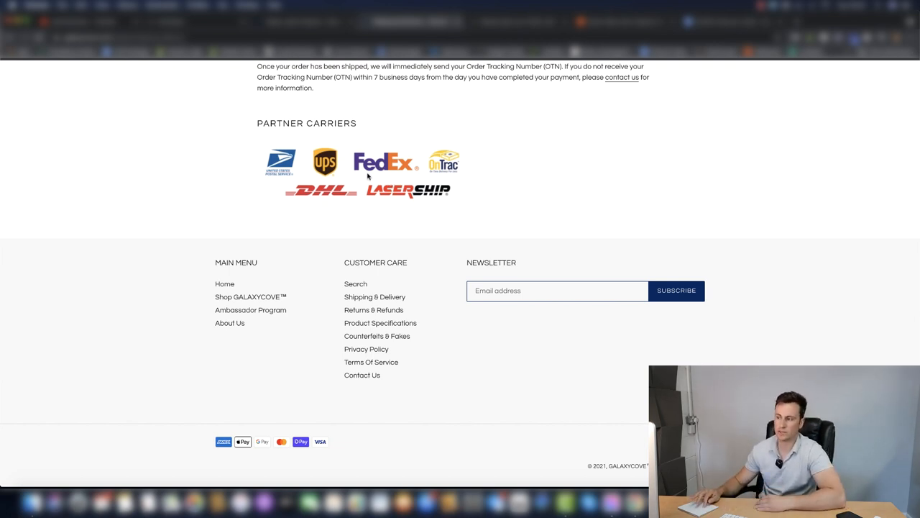
{"action": "mouse_move", "coordinate": [373, 310]}
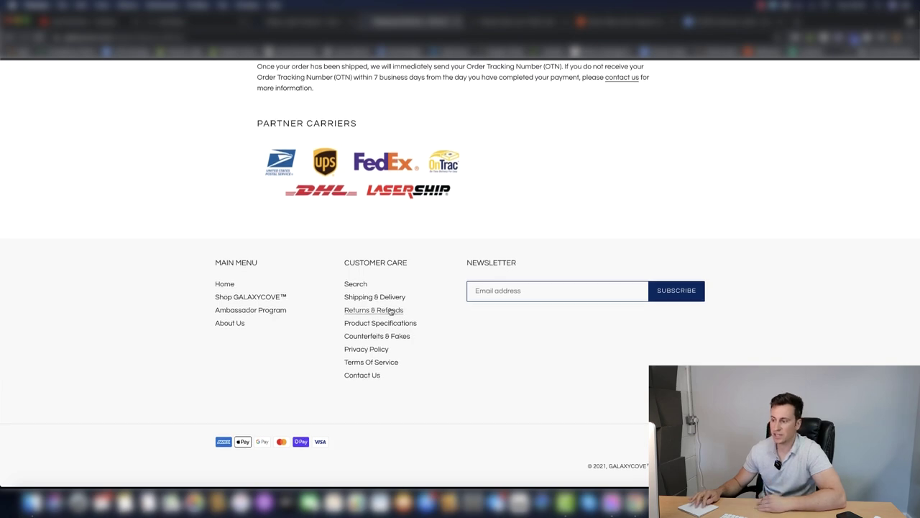
Step: Open and scroll through the Returns & Refunds policy page
{"action": "left_click", "coordinate": [373, 310]}
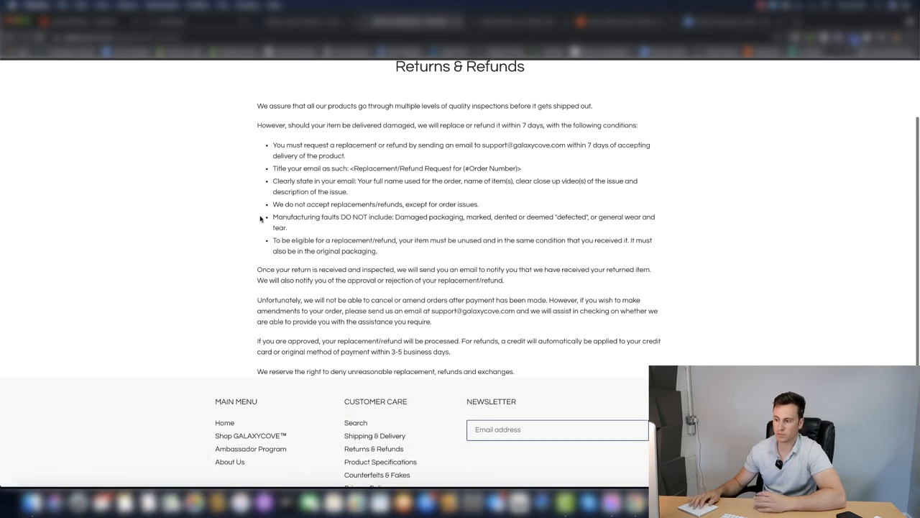
{"action": "scroll", "scroll_direction": "down", "scroll_amount": 3}
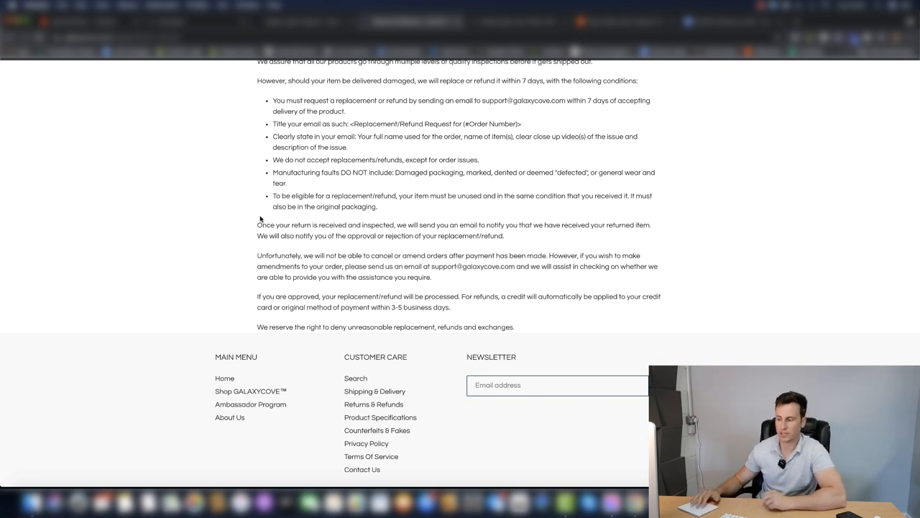
{"action": "scroll", "scroll_direction": "down", "scroll_amount": 3}
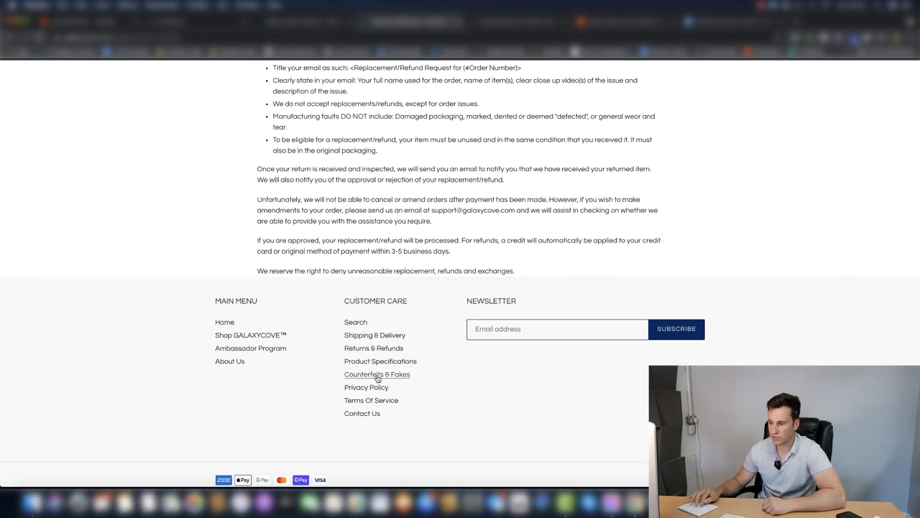
Step: Open the Counterfeits & Fakes page and scroll through its list of fake websites
{"action": "left_click", "coordinate": [377, 374]}
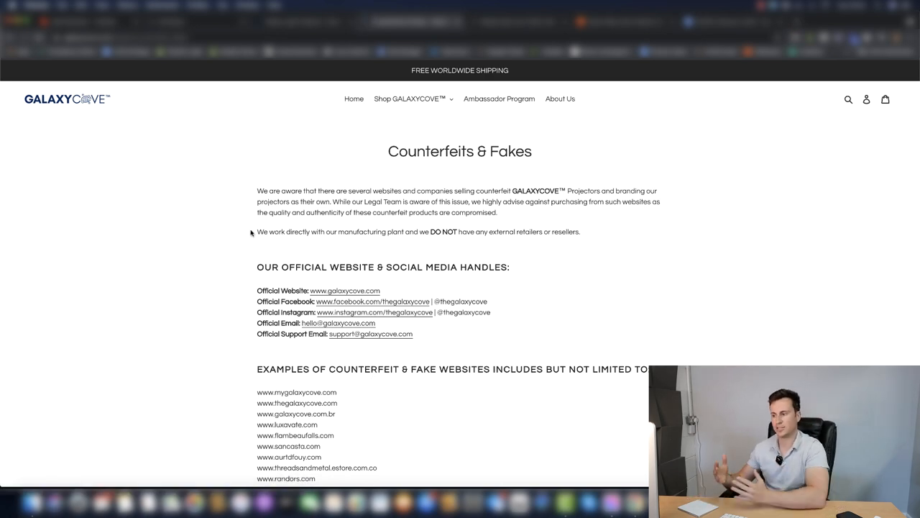
{"action": "scroll", "scroll_direction": "down", "scroll_amount": 3}
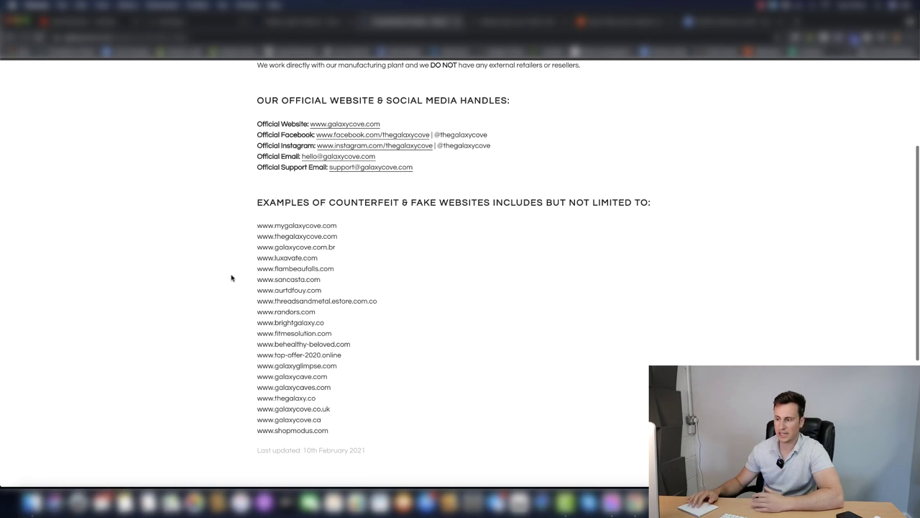
{"action": "scroll", "scroll_direction": "down", "scroll_amount": 3}
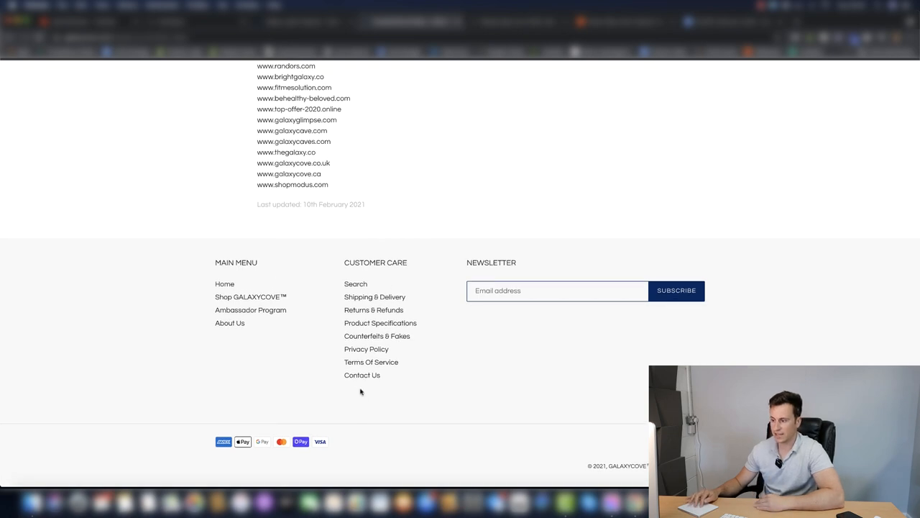
{"action": "left_click", "coordinate": [362, 374]}
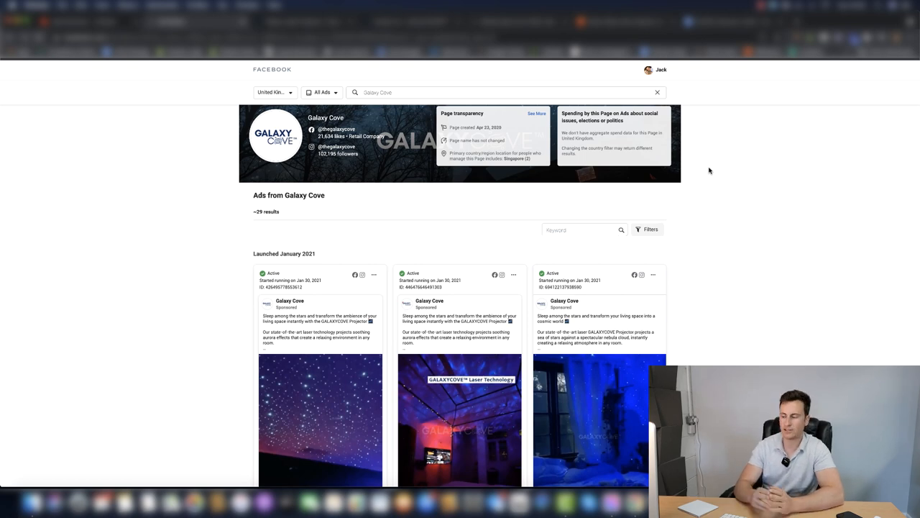
Step: Scroll through Galaxy Cove's roughly 29 Ad Library results launched in January 2021
{"action": "scroll", "scroll_direction": "down", "scroll_amount": 3}
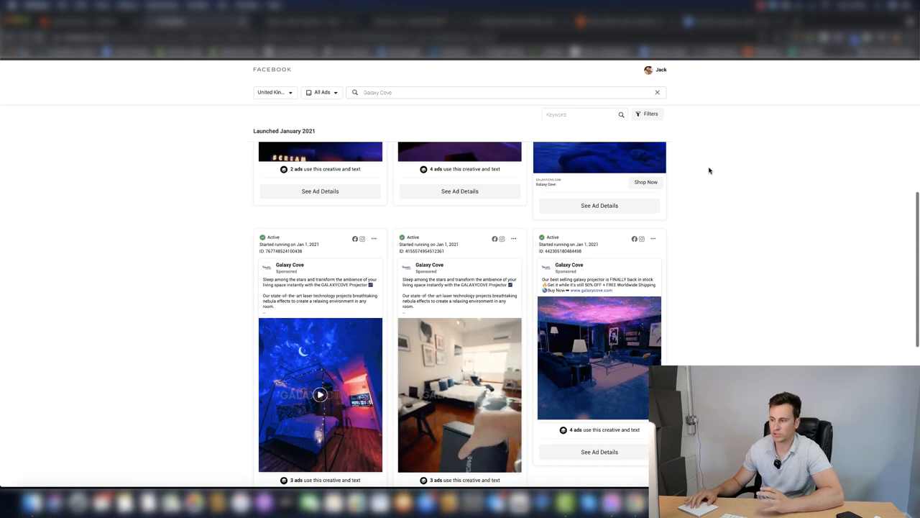
{"action": "scroll", "scroll_direction": "down", "scroll_amount": 3}
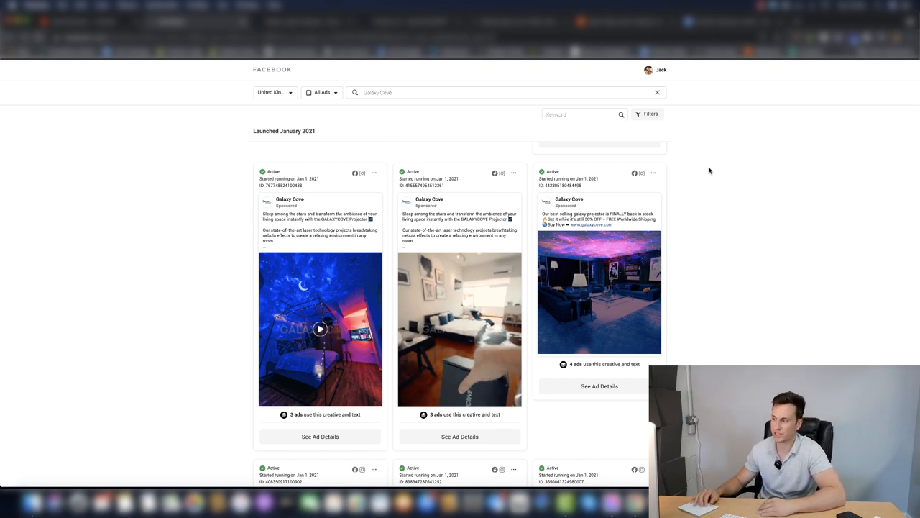
{"action": "scroll", "scroll_direction": "up", "scroll_amount": 3}
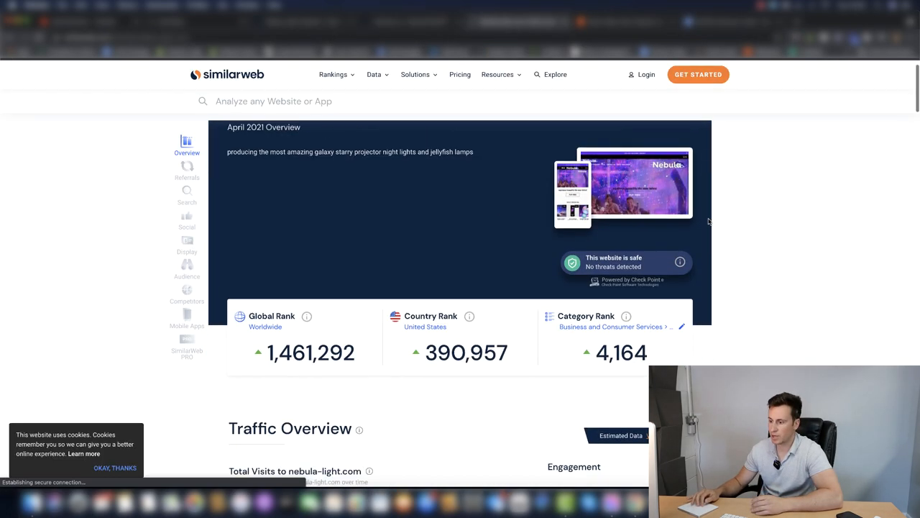
Step: Scroll to nebula-light.com's April 2021 Traffic Overview, global rank 1,461,292
{"action": "scroll", "scroll_direction": "down", "scroll_amount": 3}
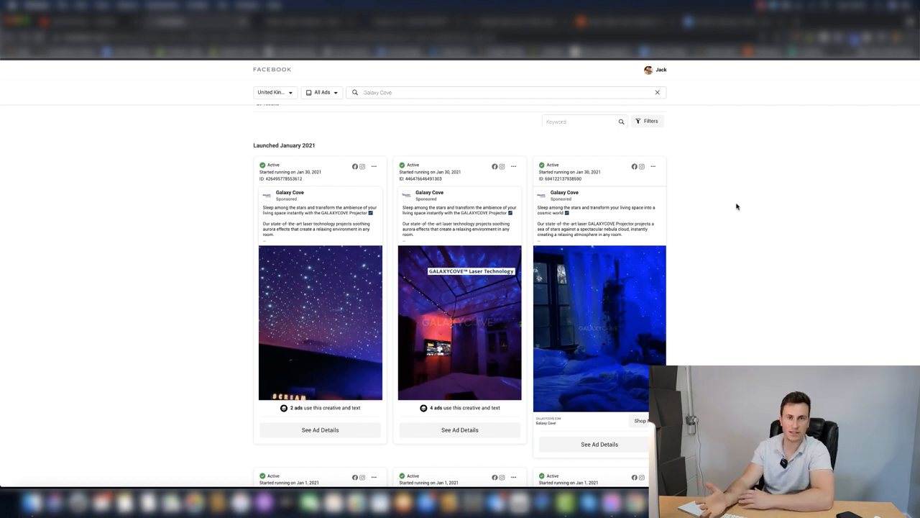
Step: Scroll Galaxy Cove's January 2021 ads in the Facebook Ad Library
{"action": "scroll", "scroll_direction": "down", "scroll_amount": 3}
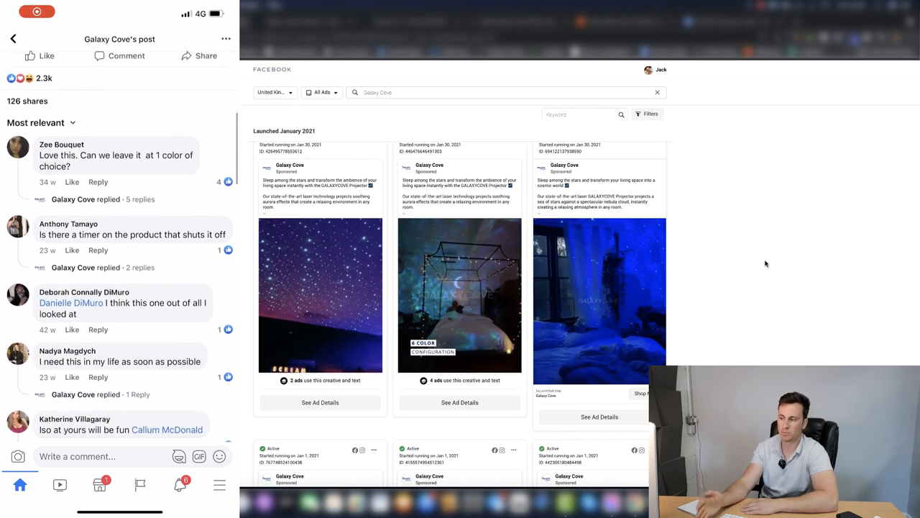
Step: Scroll through customer comments and Galaxy Cove's replies on the 2.3k-reaction Facebook post
{"action": "scroll", "scroll_direction": "down", "scroll_amount": 3}
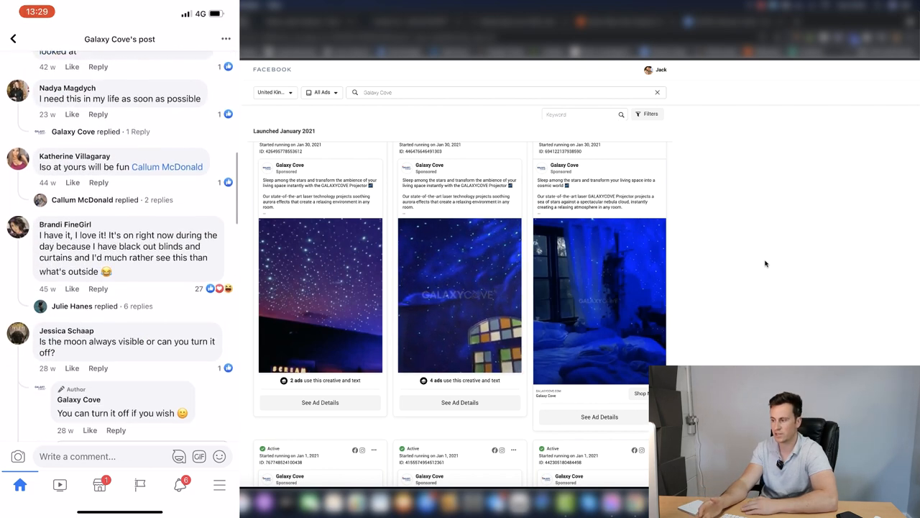
{"action": "scroll", "scroll_direction": "down", "scroll_amount": 3}
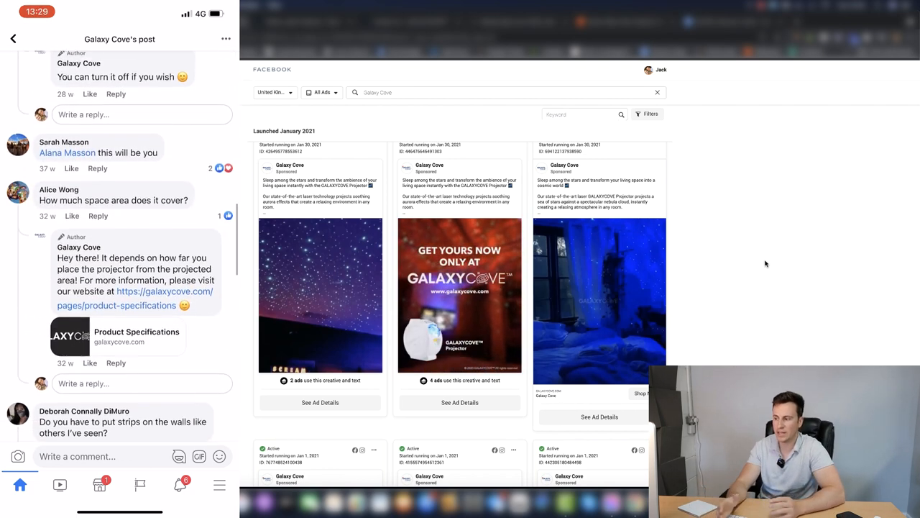
{"action": "scroll", "scroll_direction": "down", "scroll_amount": 3}
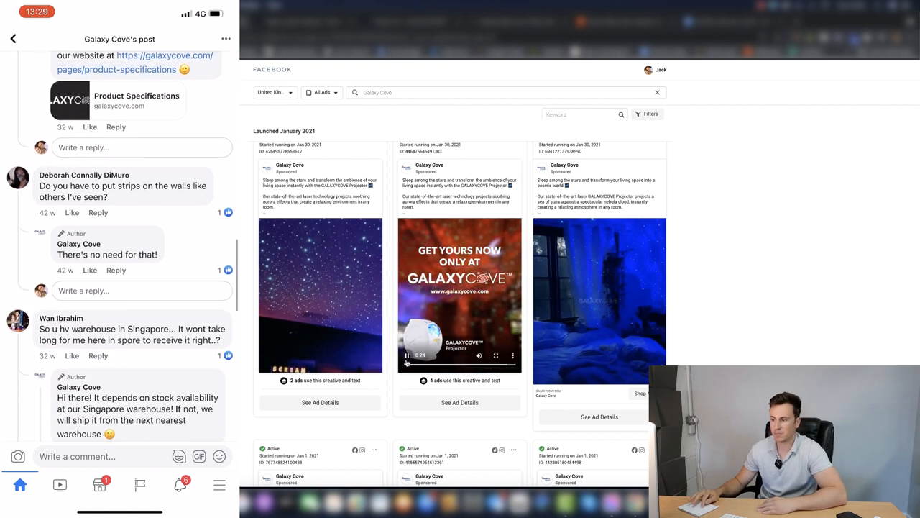
{"action": "scroll", "scroll_direction": "down", "scroll_amount": 3}
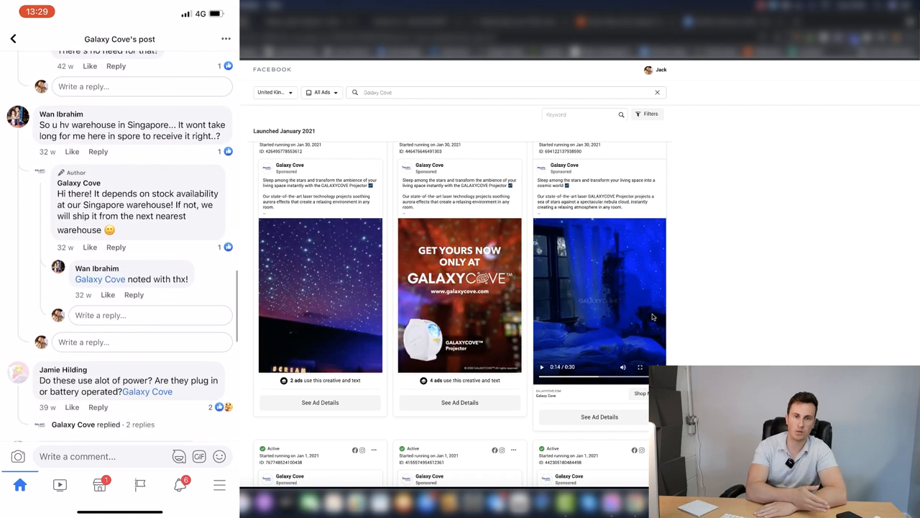
{"action": "scroll", "scroll_direction": "down", "scroll_amount": 3}
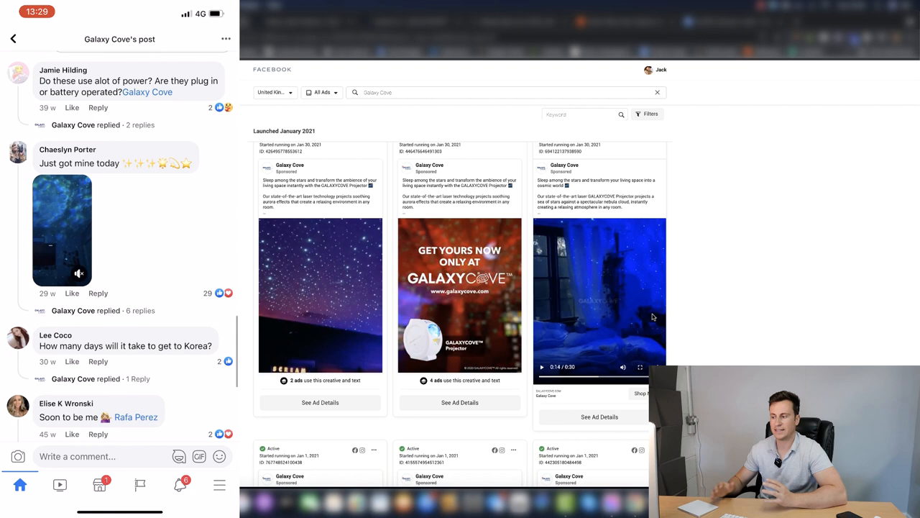
{"action": "scroll", "scroll_direction": "down", "scroll_amount": 3}
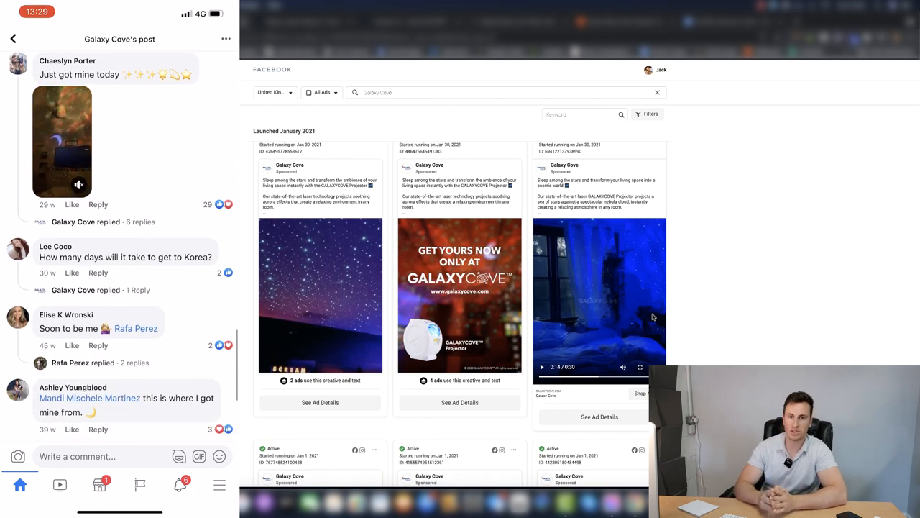
{"action": "scroll", "scroll_direction": "down", "scroll_amount": 3}
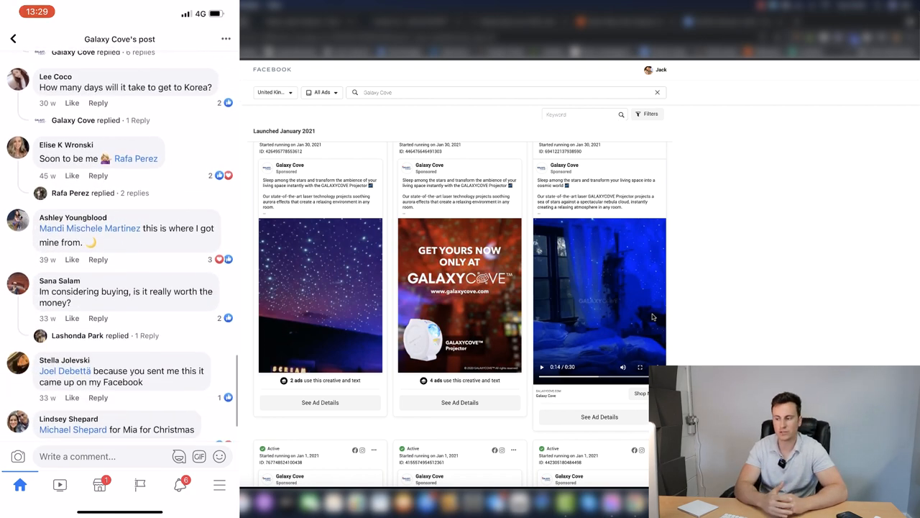
{"action": "scroll", "scroll_direction": "down", "scroll_amount": 3}
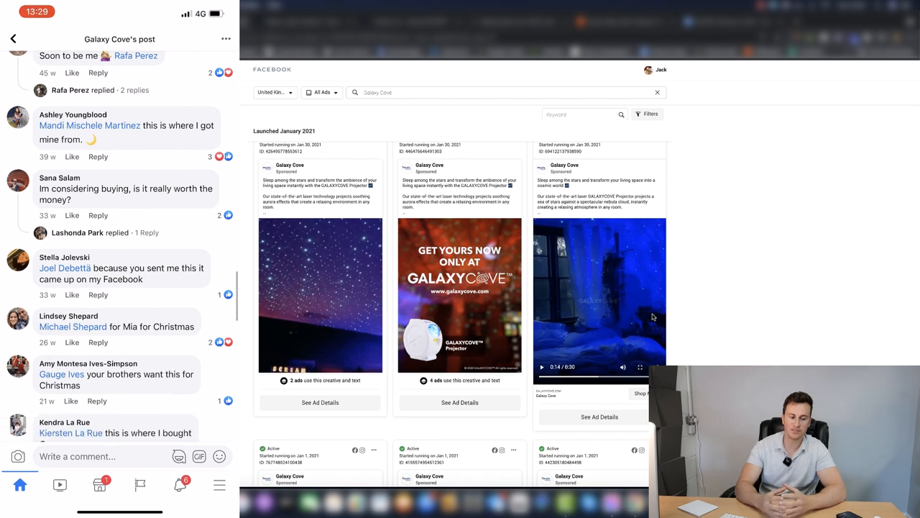
{"action": "scroll", "scroll_direction": "down", "scroll_amount": 3}
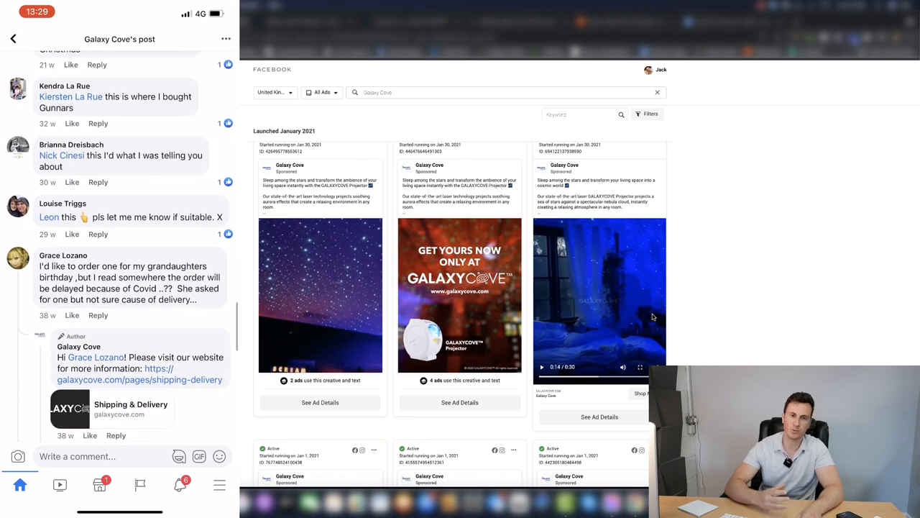
{"action": "scroll", "scroll_direction": "down", "scroll_amount": 3}
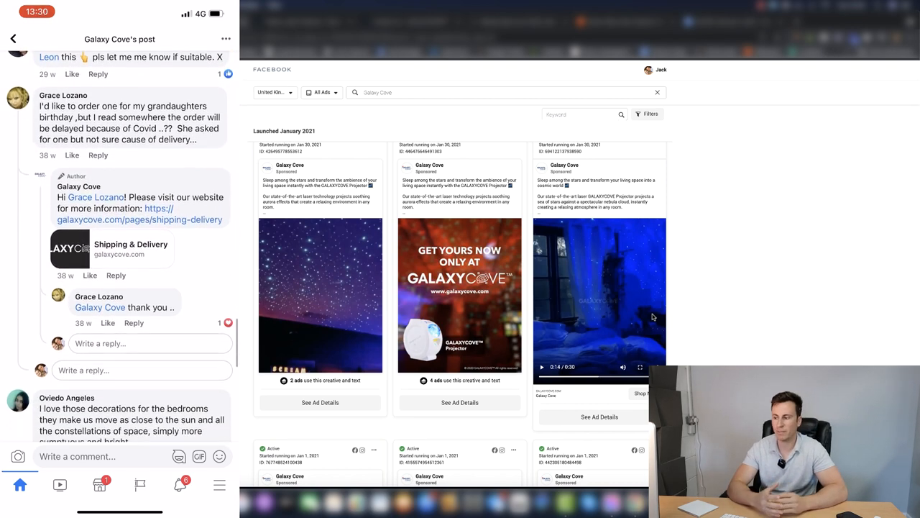
{"action": "scroll", "scroll_direction": "down", "scroll_amount": 3}
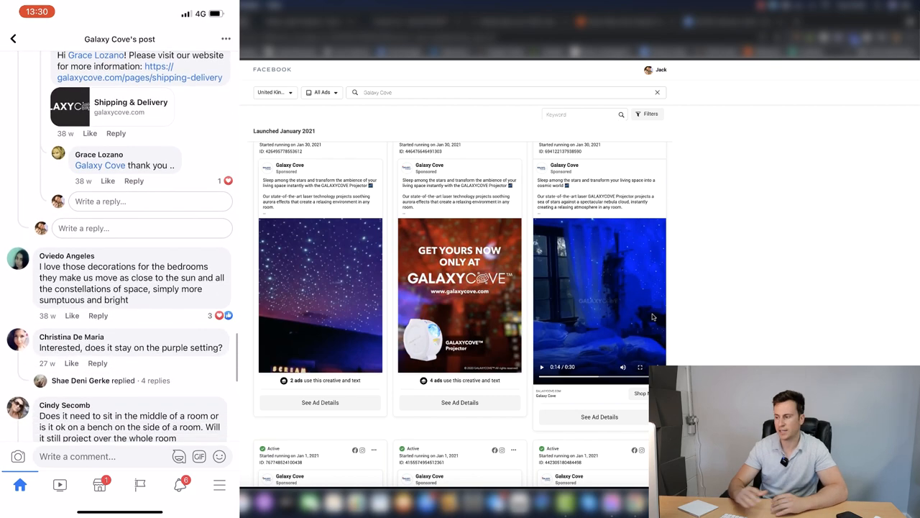
{"action": "scroll", "scroll_direction": "down", "scroll_amount": 3}
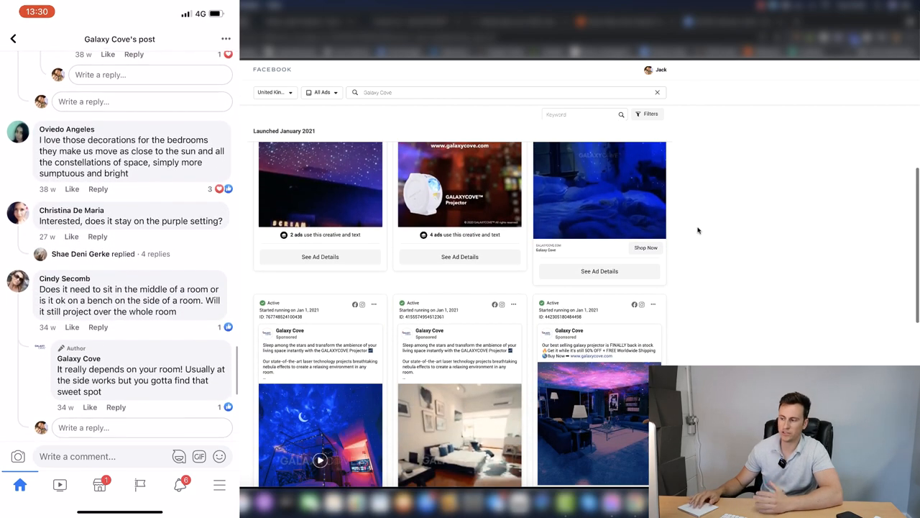
{"action": "scroll", "scroll_direction": "down", "scroll_amount": 3}
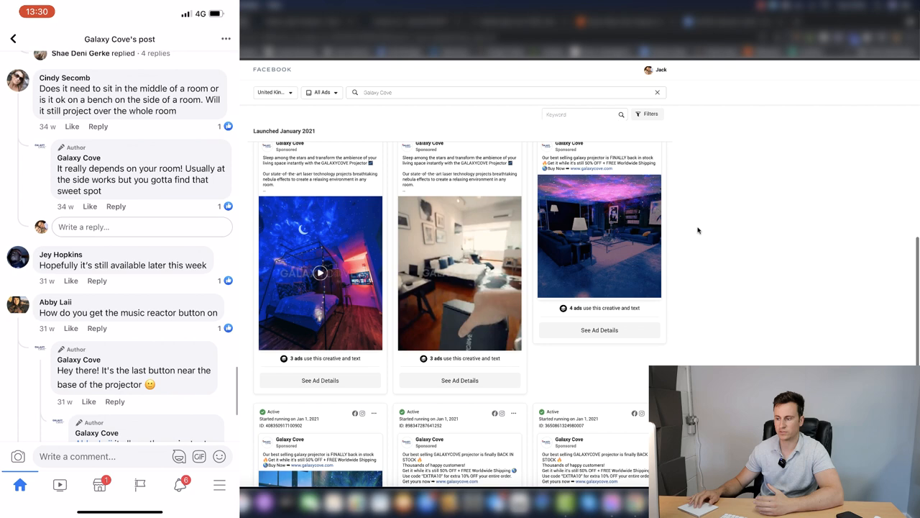
{"action": "scroll", "scroll_direction": "down", "scroll_amount": 3}
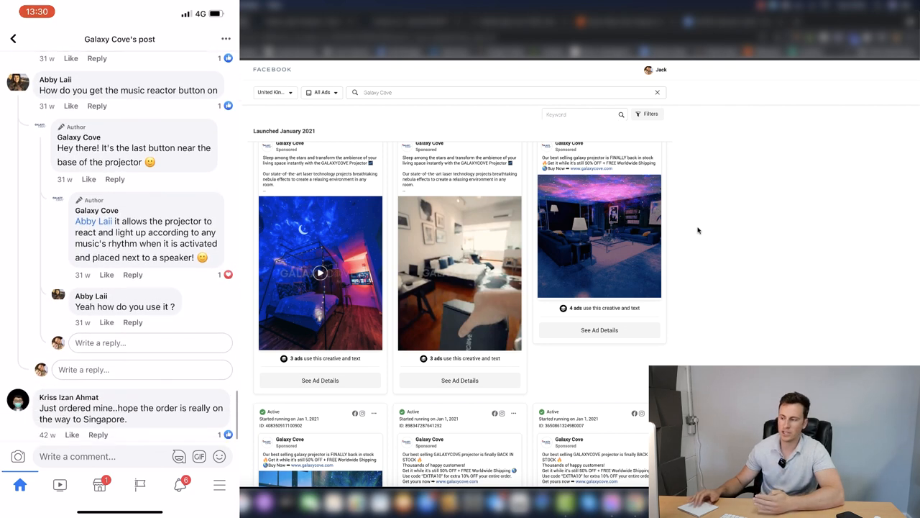
{"action": "scroll", "scroll_direction": "down", "scroll_amount": 3}
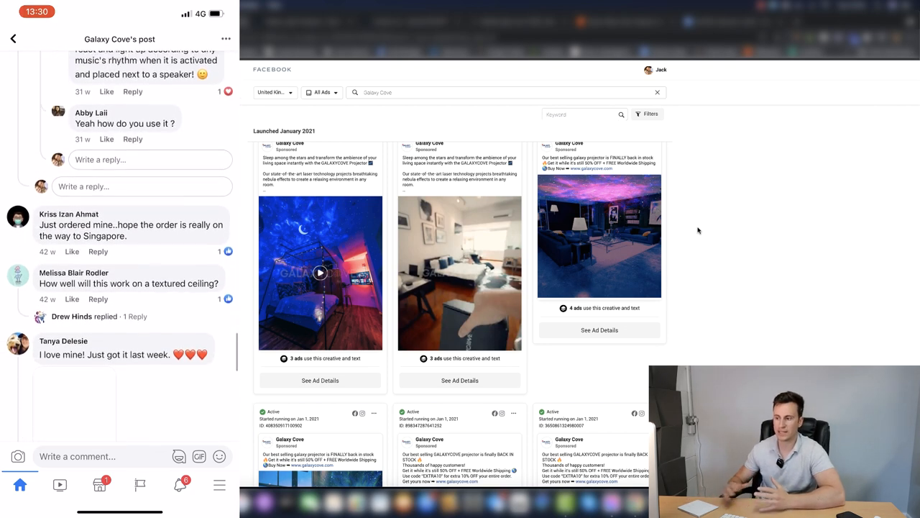
{"action": "scroll", "scroll_direction": "down", "scroll_amount": 3}
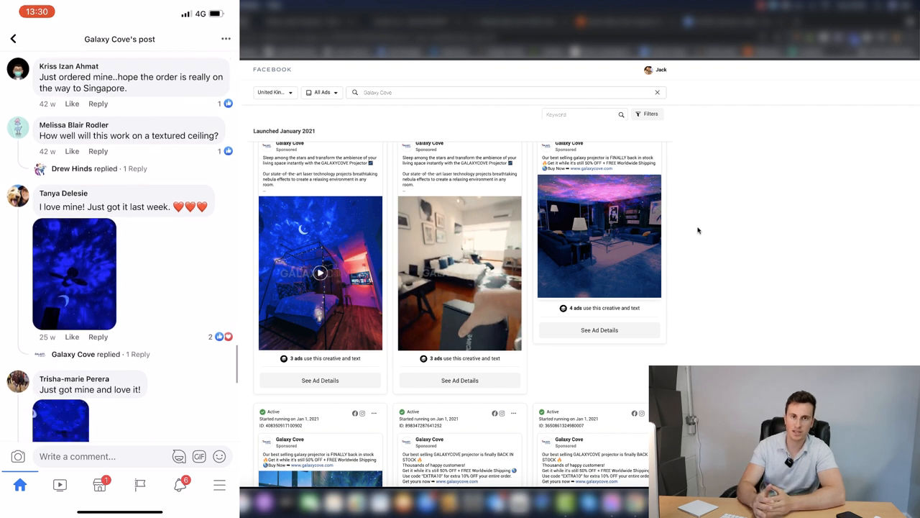
{"action": "scroll", "scroll_direction": "down", "scroll_amount": 3}
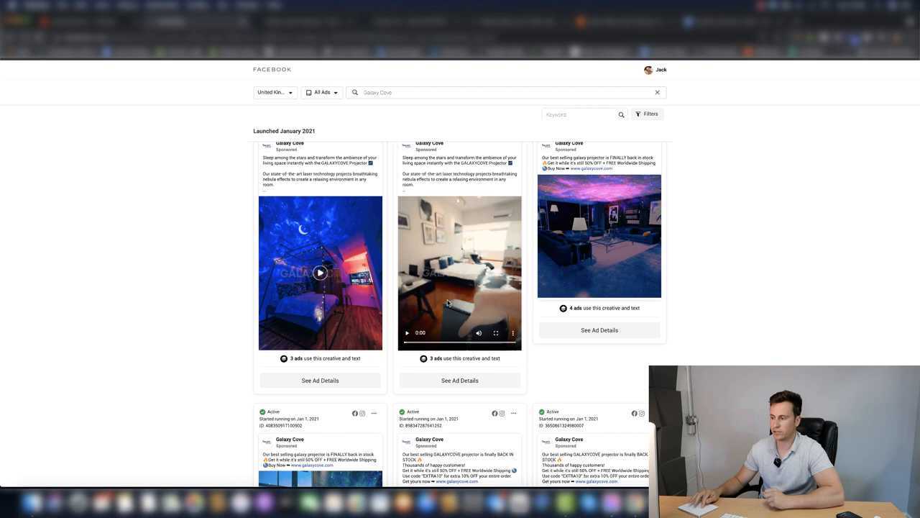
{"action": "mouse_move", "coordinate": [452, 285]}
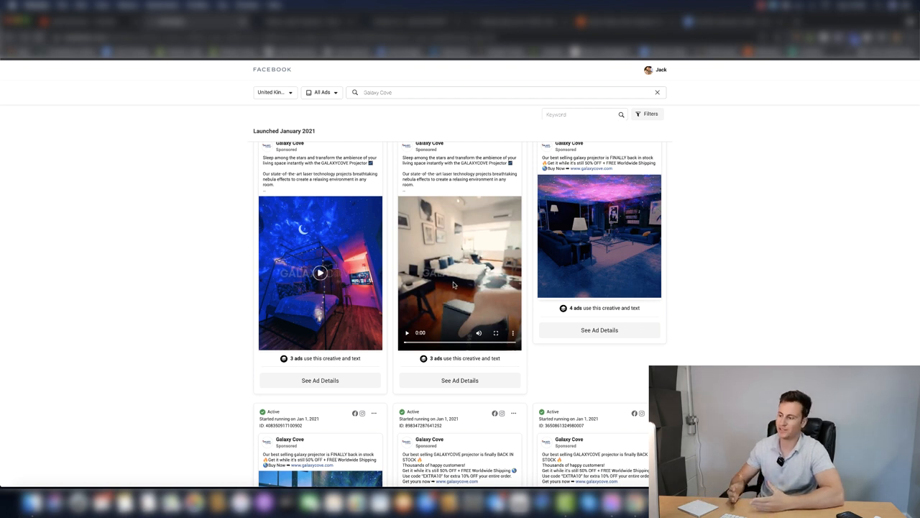
{"action": "mouse_move", "coordinate": [466, 325]}
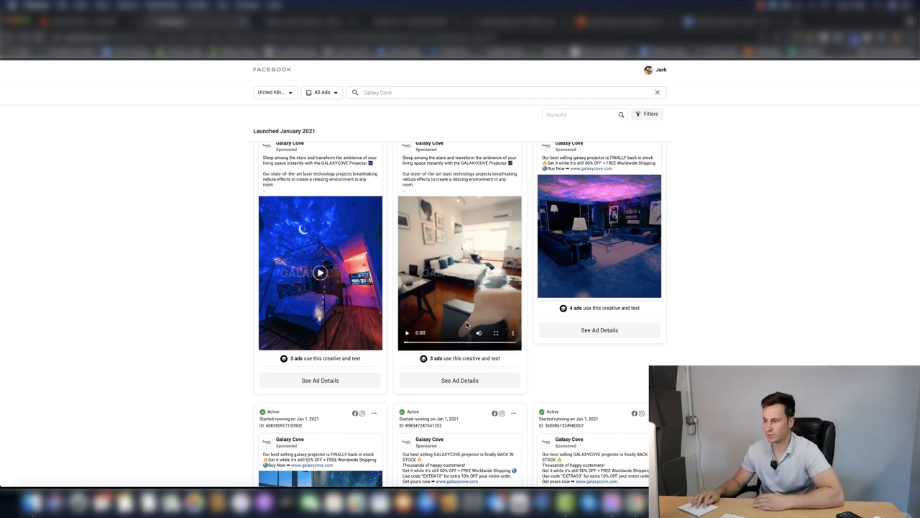
{"action": "mouse_move", "coordinate": [455, 288]}
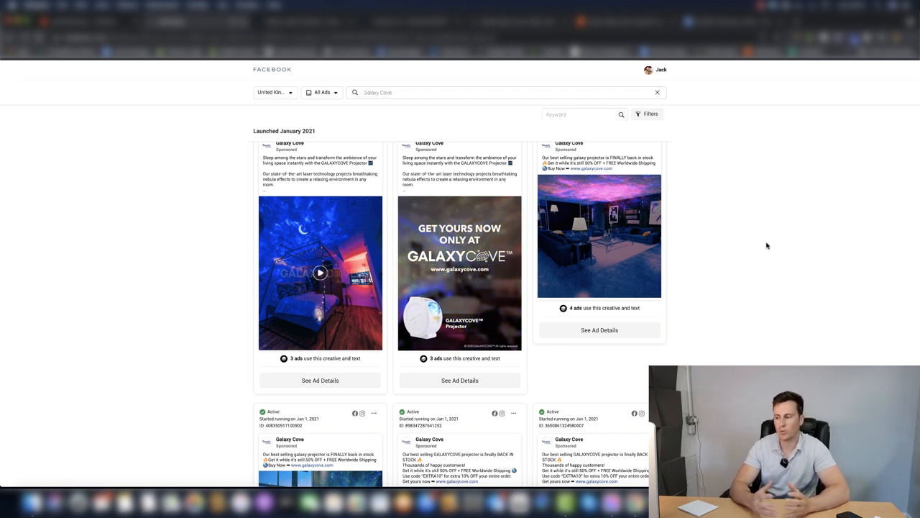
Step: Play the second ad's bedroom video, then scroll to the next row of Galaxy Cove ads
{"action": "left_click", "coordinate": [459, 272]}
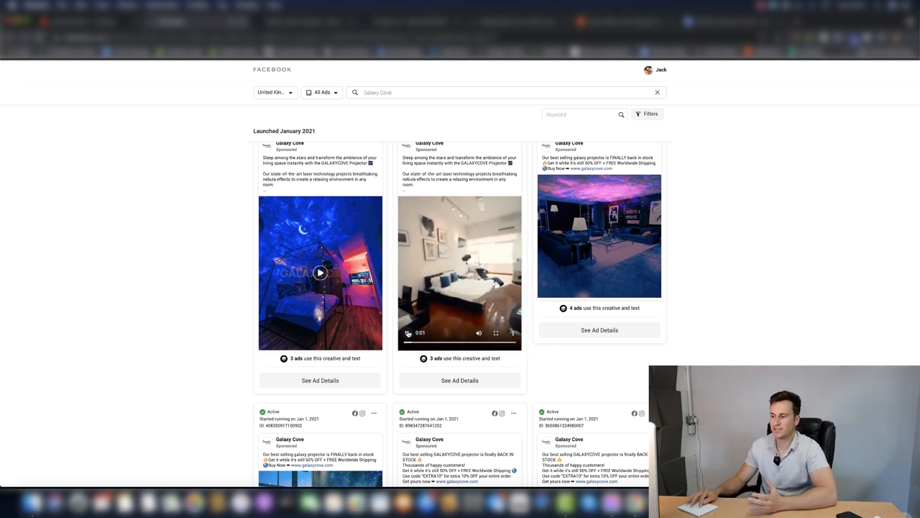
{"action": "scroll", "scroll_direction": "down", "scroll_amount": 3}
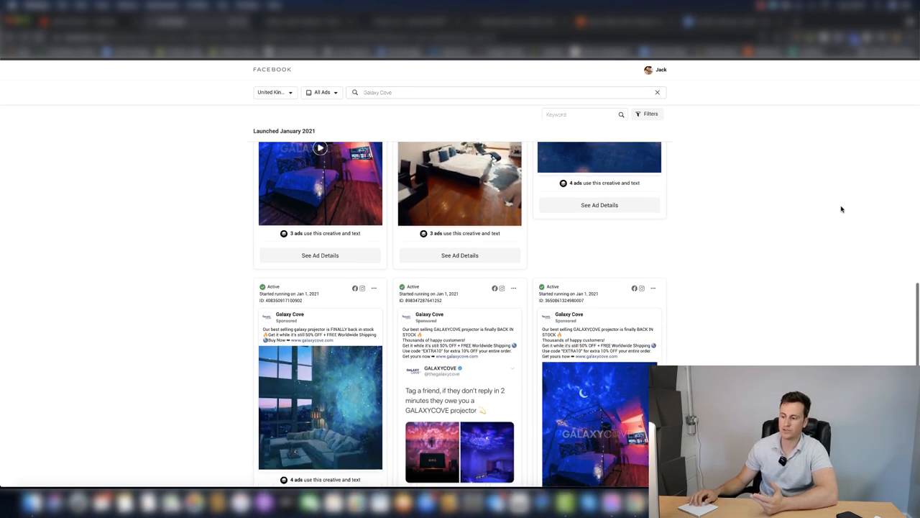
{"action": "scroll", "scroll_direction": "down", "scroll_amount": 3}
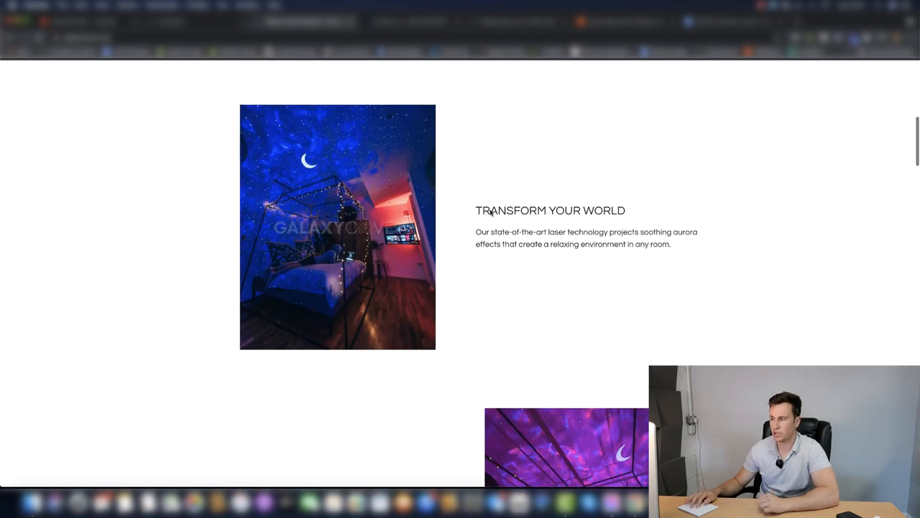
Step: Scroll the GalaxyCove page to the GALAXYCOVE™ Projector listing priced $79.95 with Add to Cart
{"action": "scroll", "scroll_direction": "down", "scroll_amount": 3}
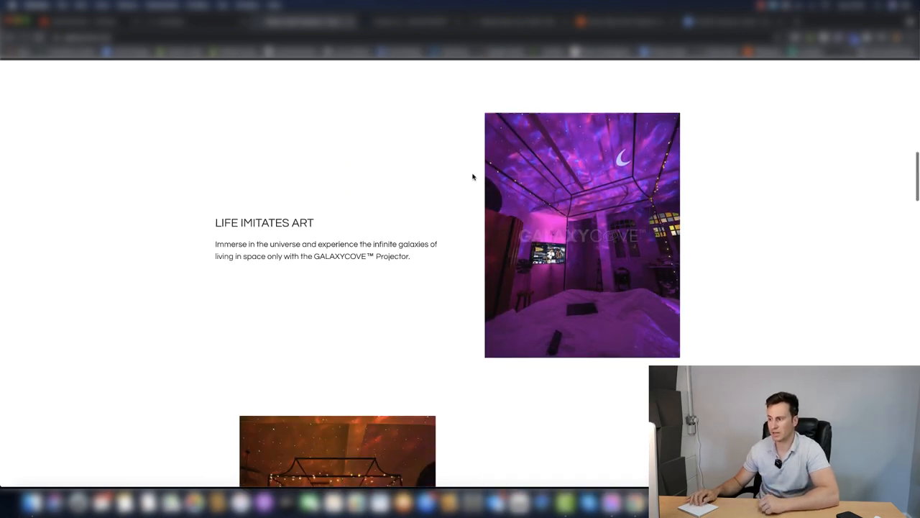
{"action": "scroll", "scroll_direction": "up", "scroll_amount": 3}
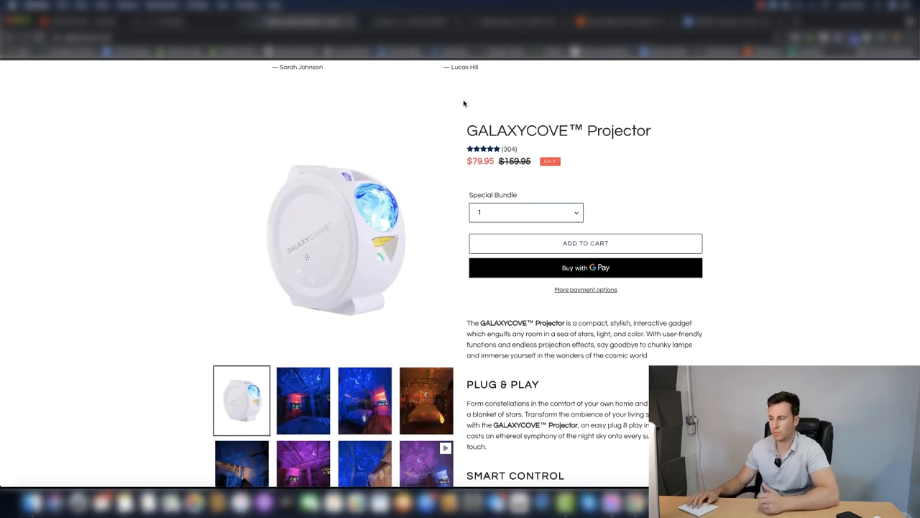
{"action": "scroll", "scroll_direction": "down", "scroll_amount": 3}
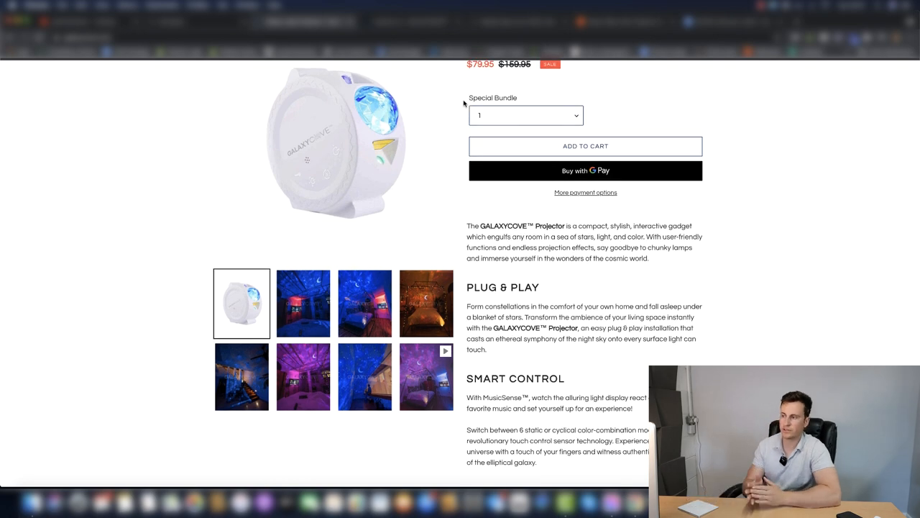
{"action": "mouse_move", "coordinate": [616, 180]}
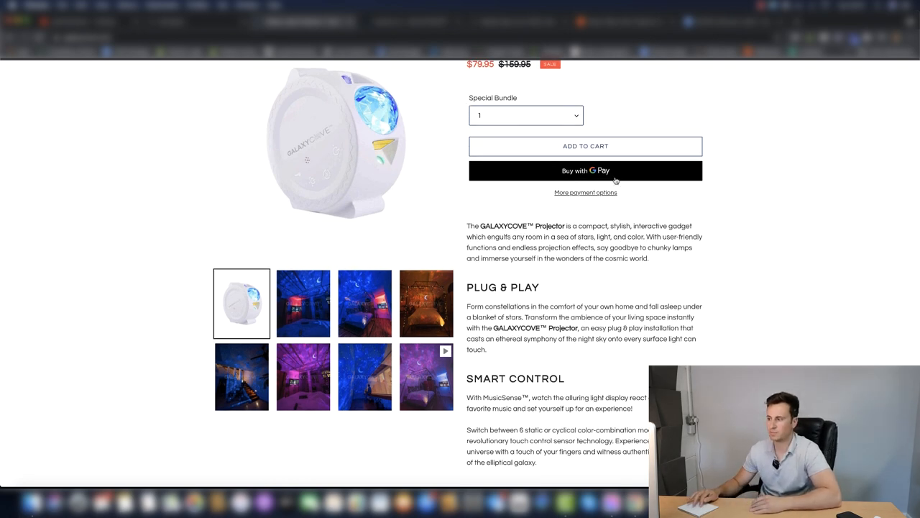
{"action": "mouse_move", "coordinate": [730, 173]}
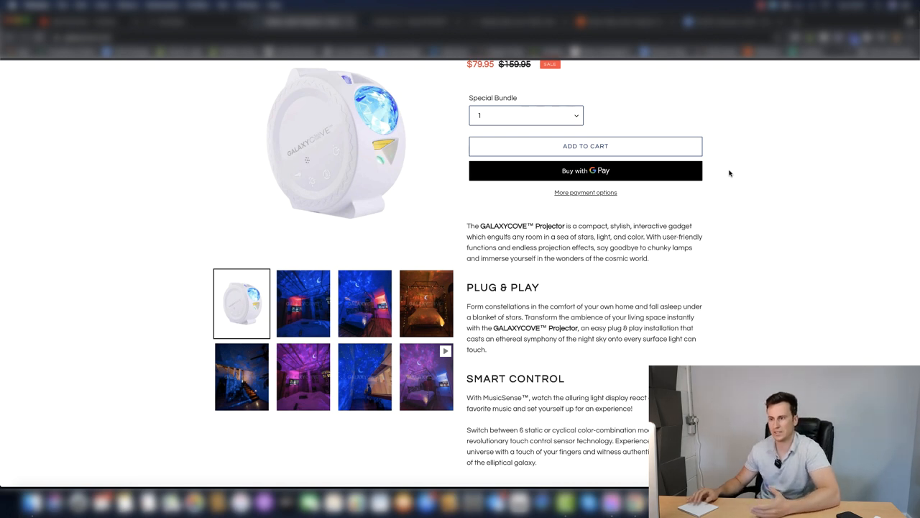
{"action": "mouse_move", "coordinate": [554, 180]}
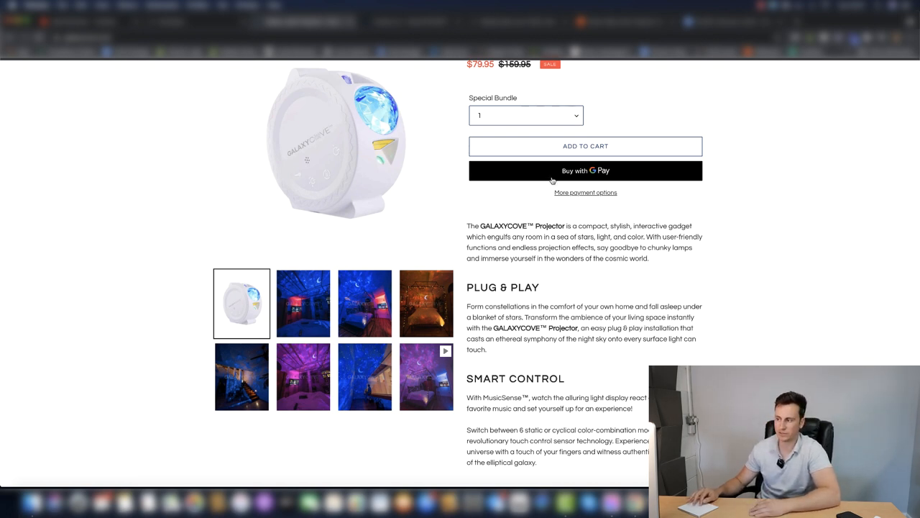
{"action": "mouse_move", "coordinate": [732, 175]}
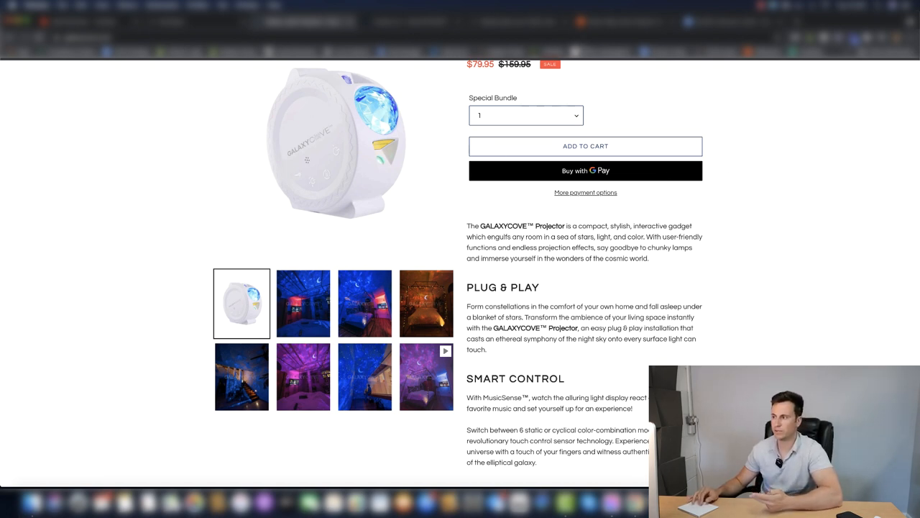
{"action": "scroll", "scroll_direction": "up", "scroll_amount": 3}
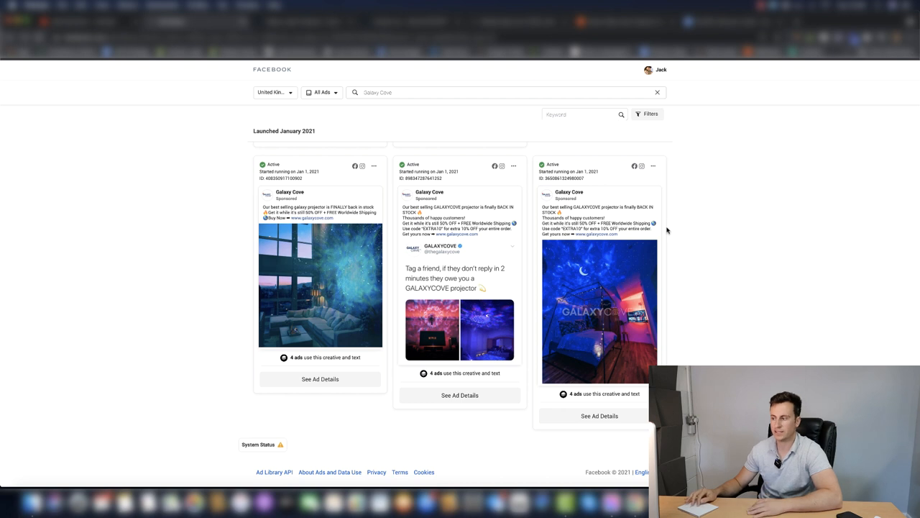
{"action": "mouse_move", "coordinate": [690, 244]}
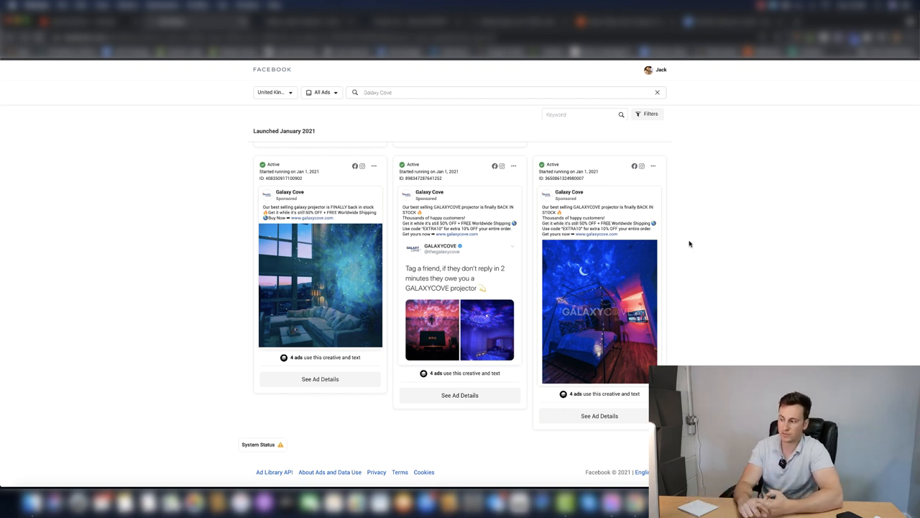
Step: Scroll the Galaxy Cove Ad Library results to the row with the bedroom video and nebula-ceiling ads
{"action": "scroll", "scroll_direction": "down", "scroll_amount": 3}
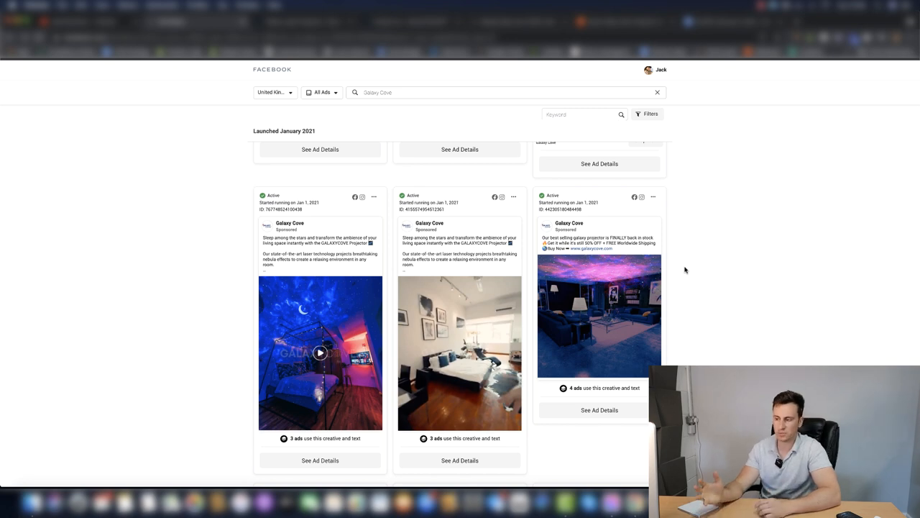
{"action": "mouse_move", "coordinate": [472, 76]}
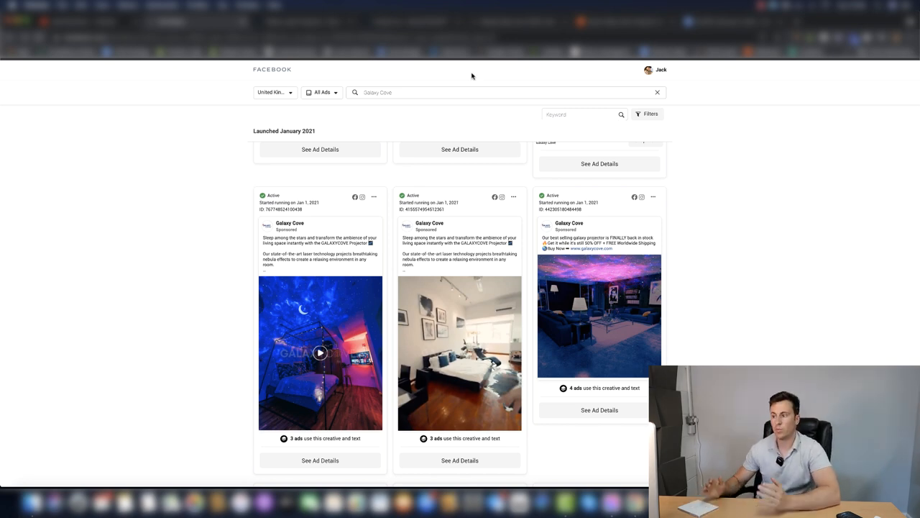